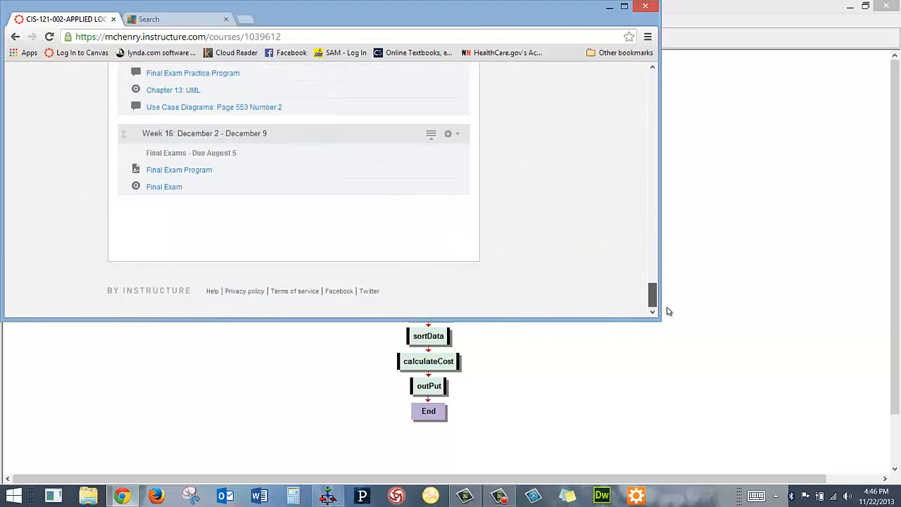
# Go to the Week 15 module and open the Final Exam Practice Program discussion
pyautogui.scroll(3)
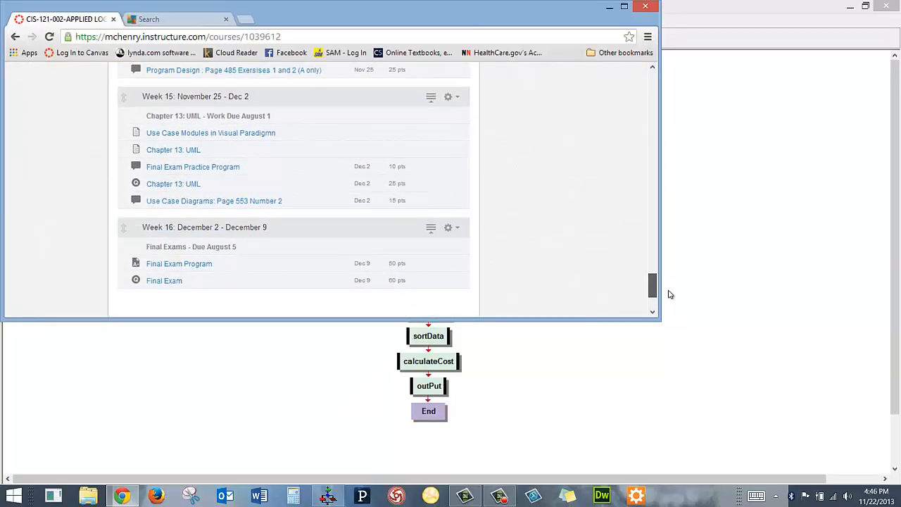
pyautogui.scroll(3)
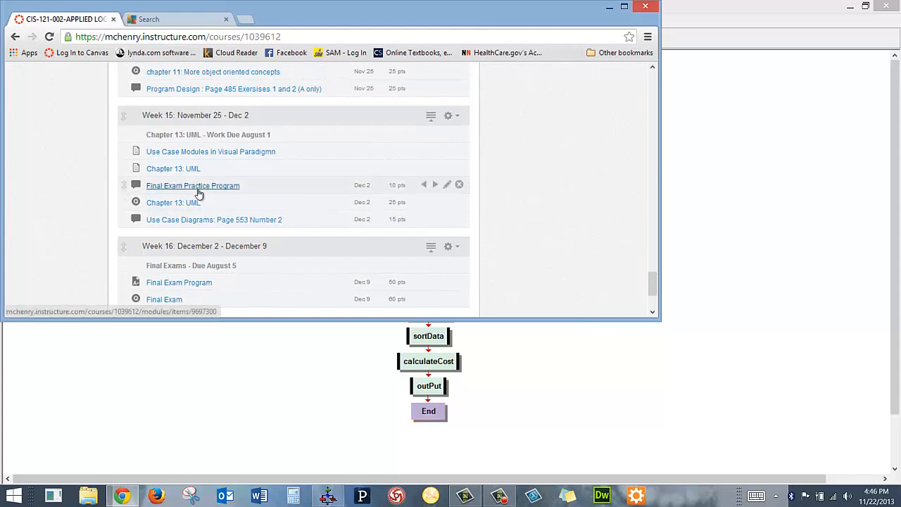
pyautogui.click(192, 186)
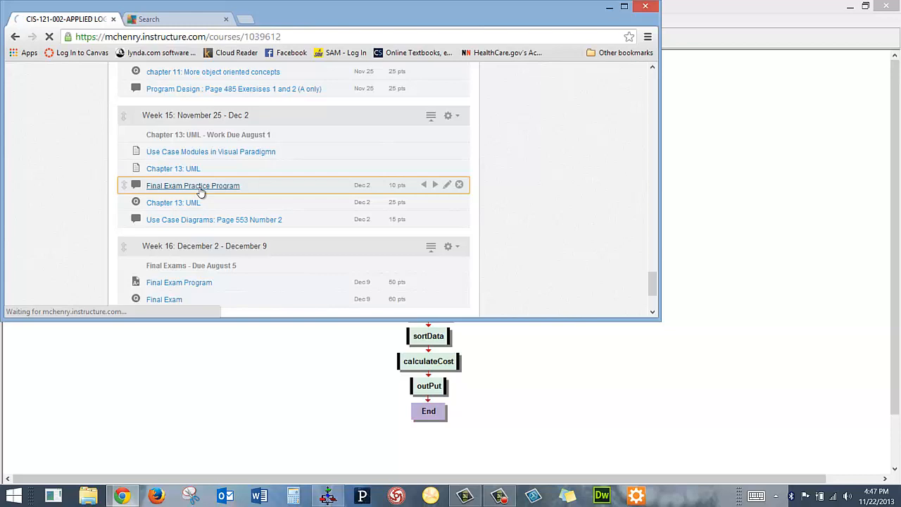
pyautogui.click(192, 186)
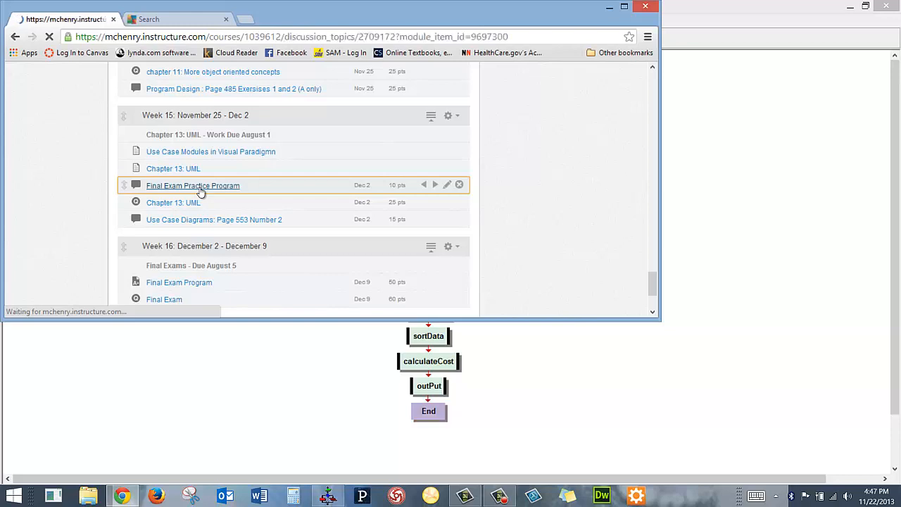
# Read through the program description, insurance charges and submission details
pyautogui.click(192, 186)
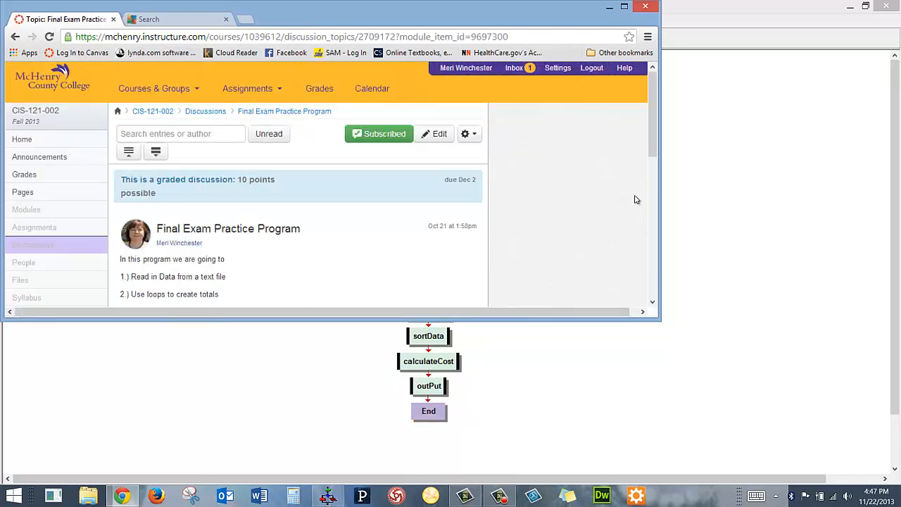
pyautogui.scroll(-3)
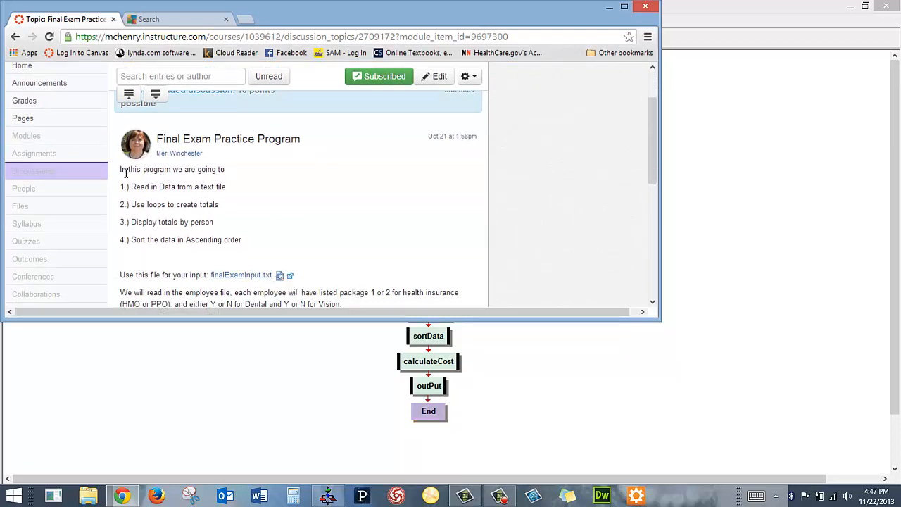
pyautogui.moveTo(595, 209)
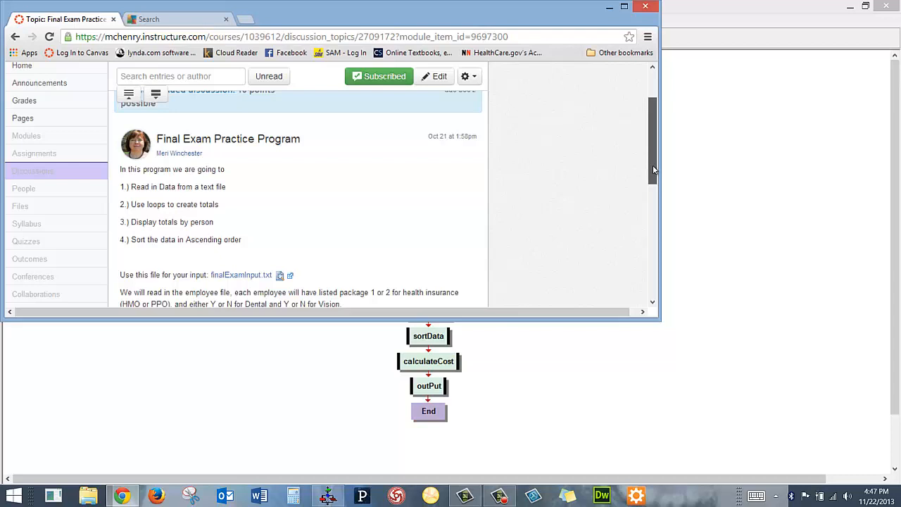
pyautogui.scroll(-3)
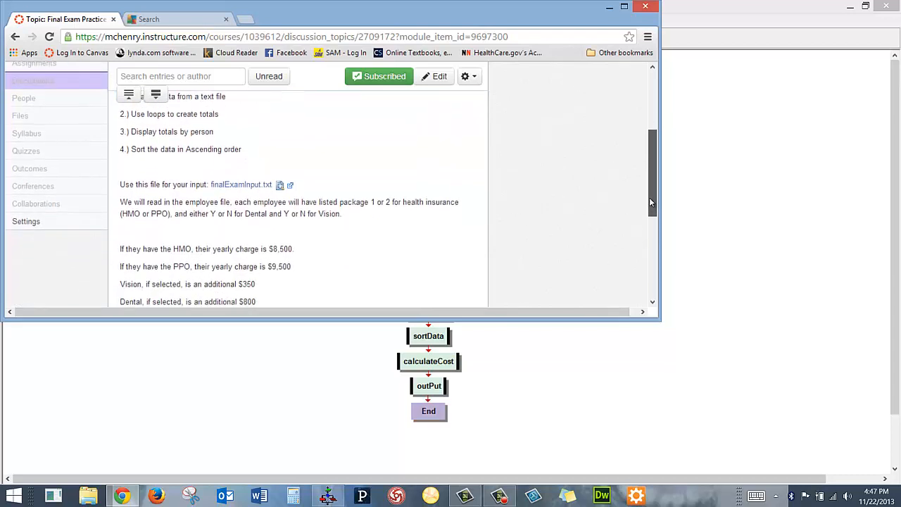
pyautogui.scroll(-3)
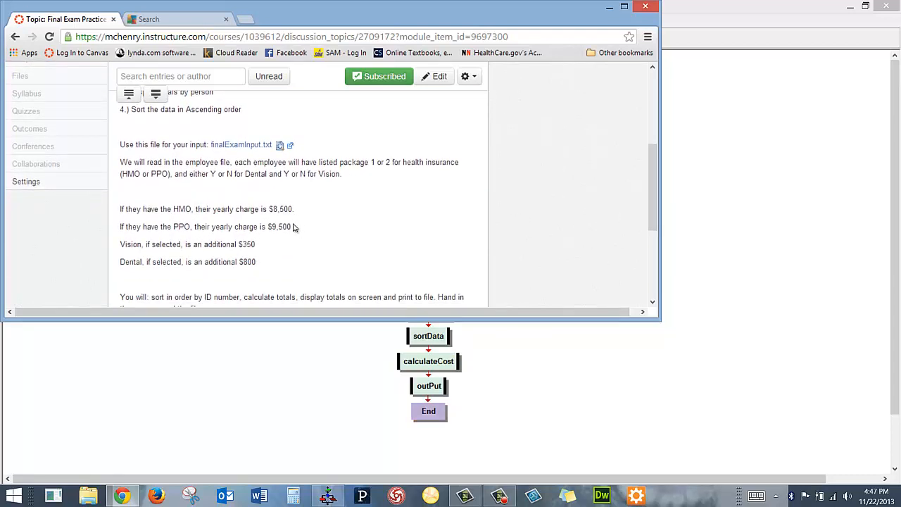
pyautogui.moveTo(235, 175)
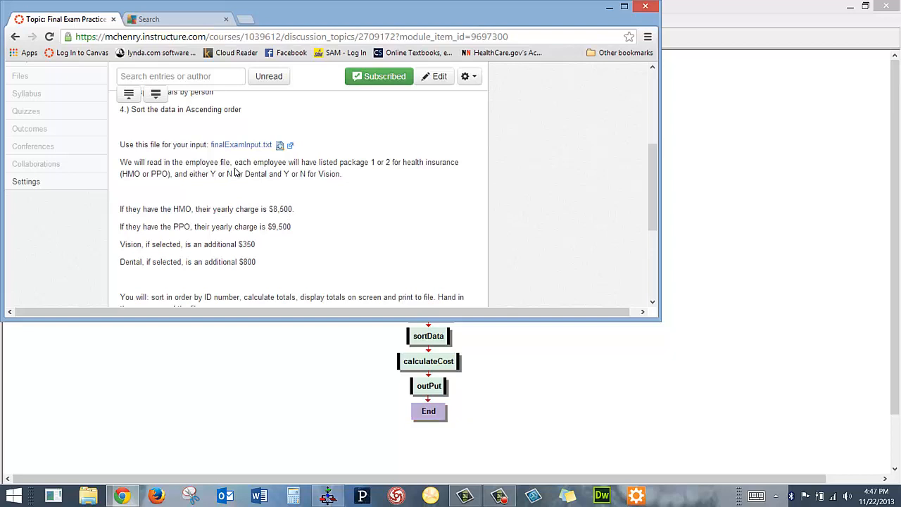
pyautogui.moveTo(405, 174)
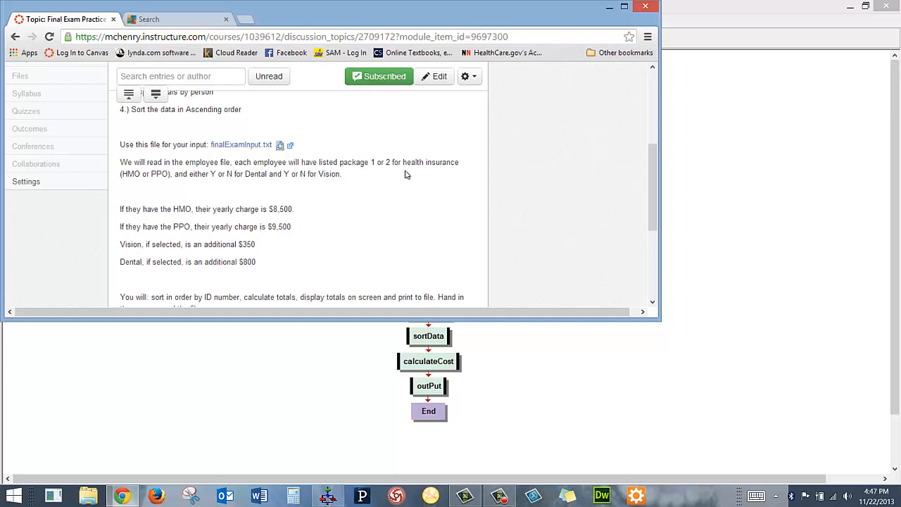
pyautogui.moveTo(153, 186)
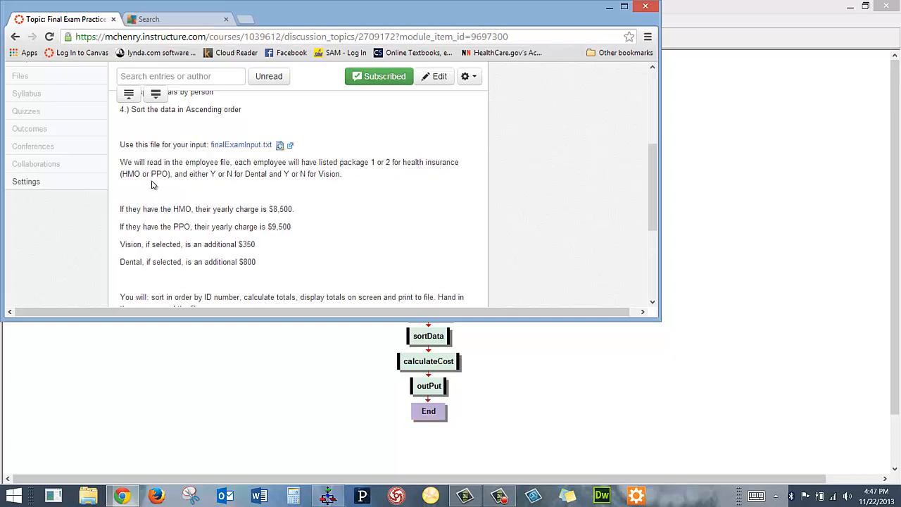
pyautogui.moveTo(241, 185)
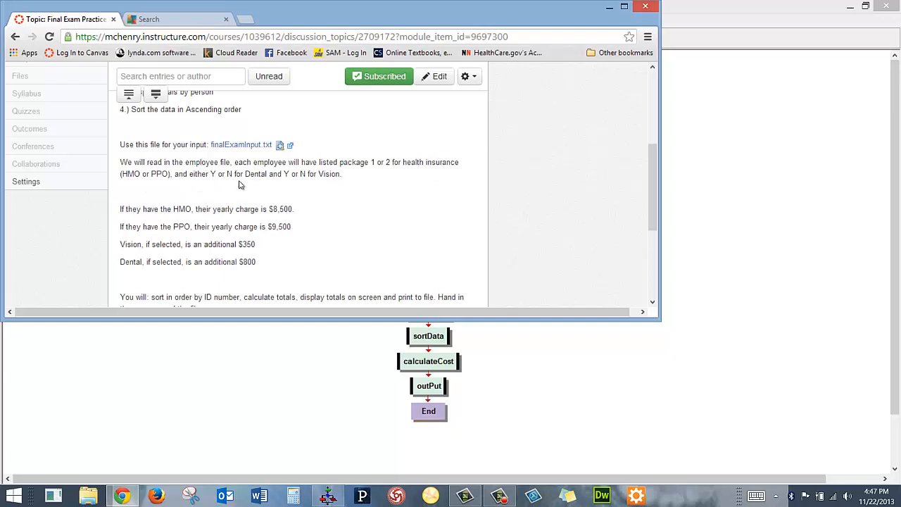
pyautogui.moveTo(239, 206)
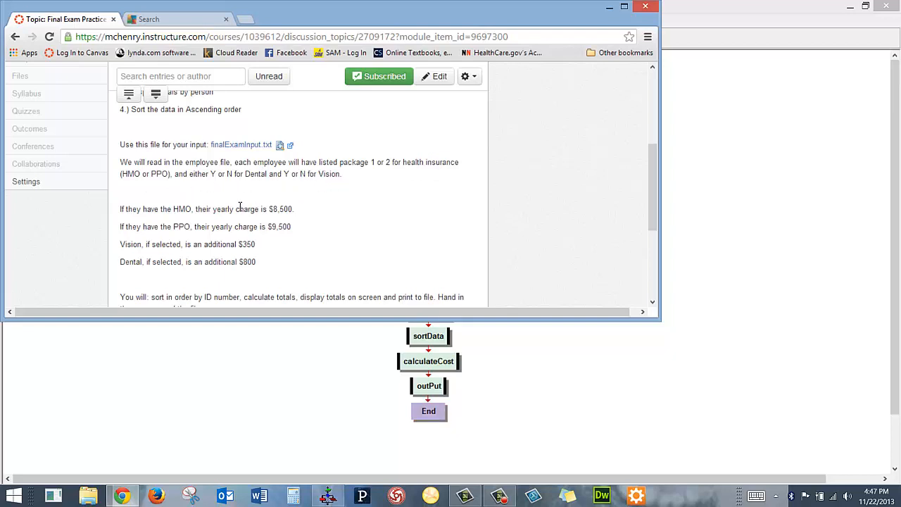
pyautogui.moveTo(296, 214)
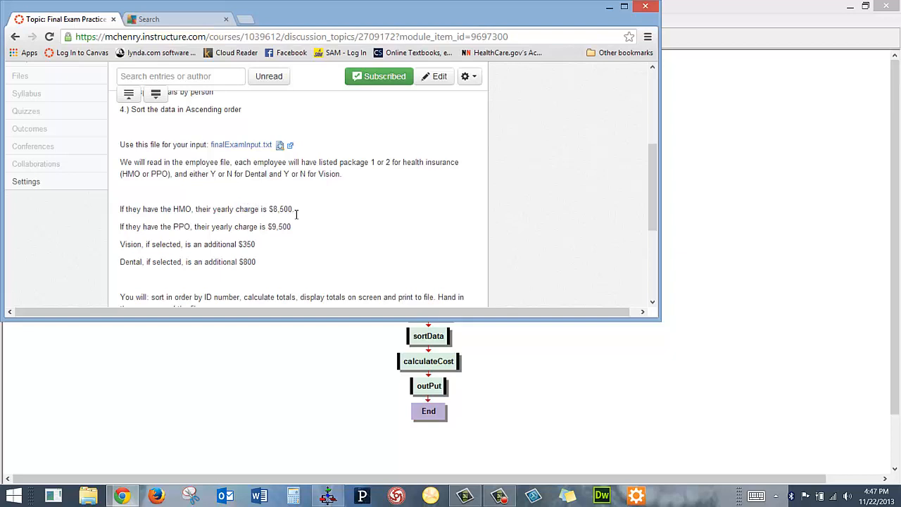
pyautogui.moveTo(301, 219)
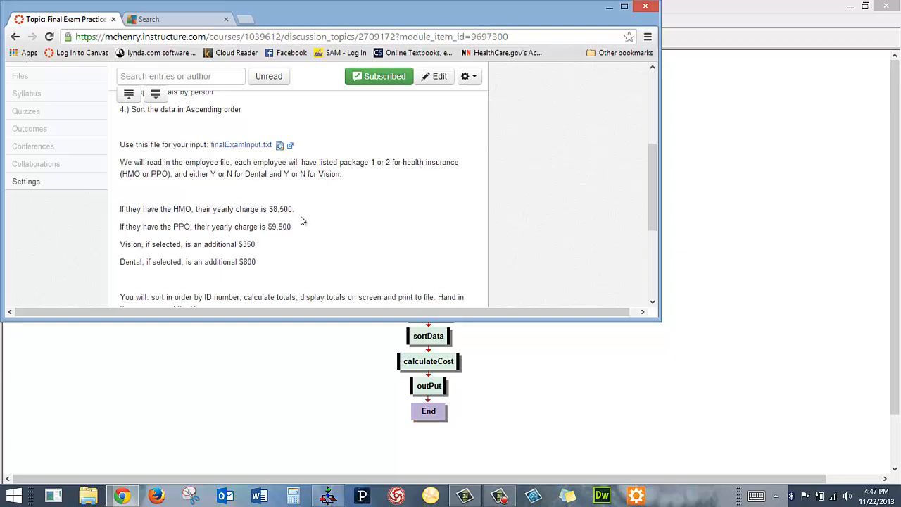
pyautogui.moveTo(301, 231)
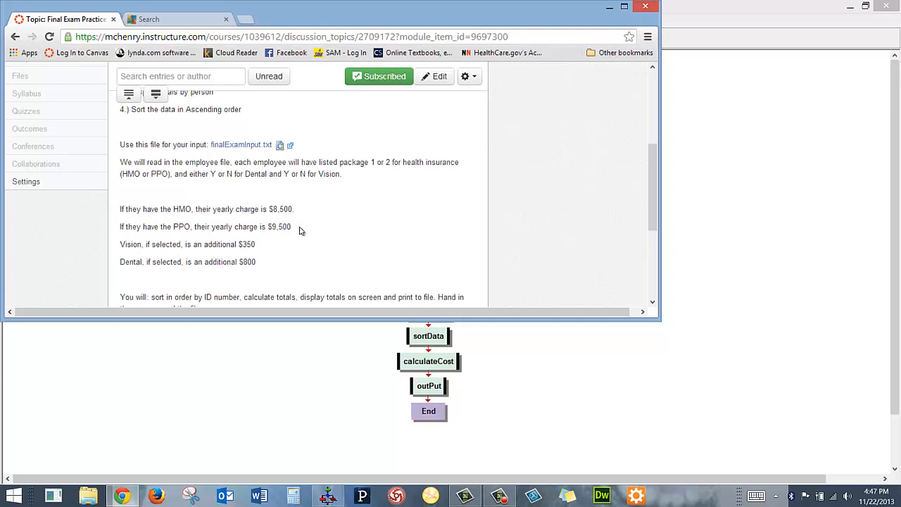
pyautogui.moveTo(293, 248)
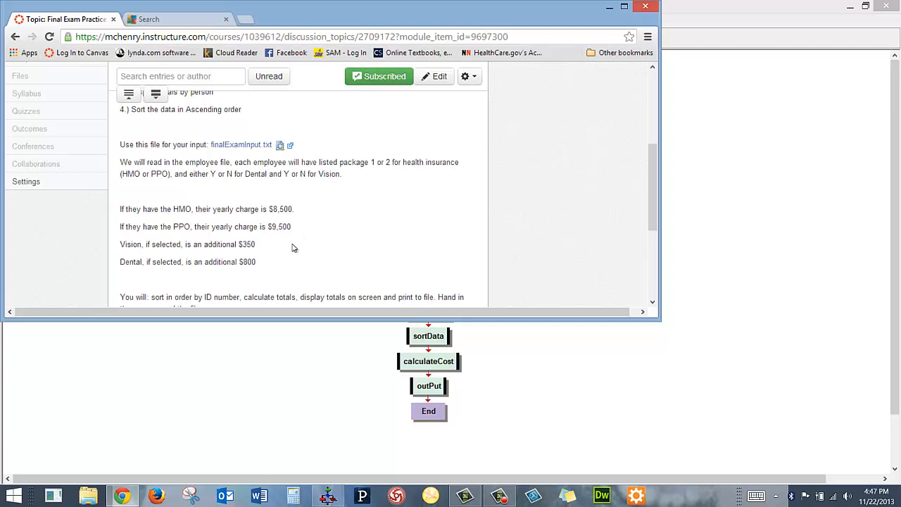
pyautogui.moveTo(366, 270)
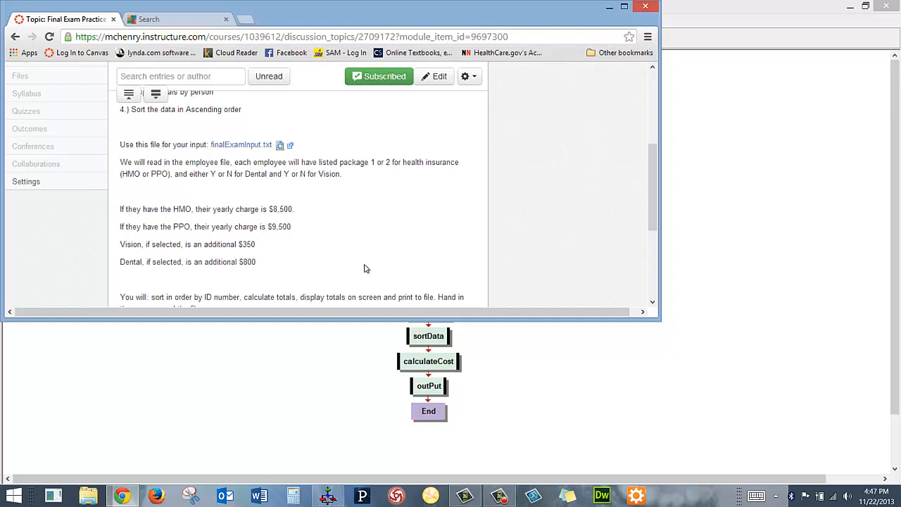
pyautogui.moveTo(673, 186)
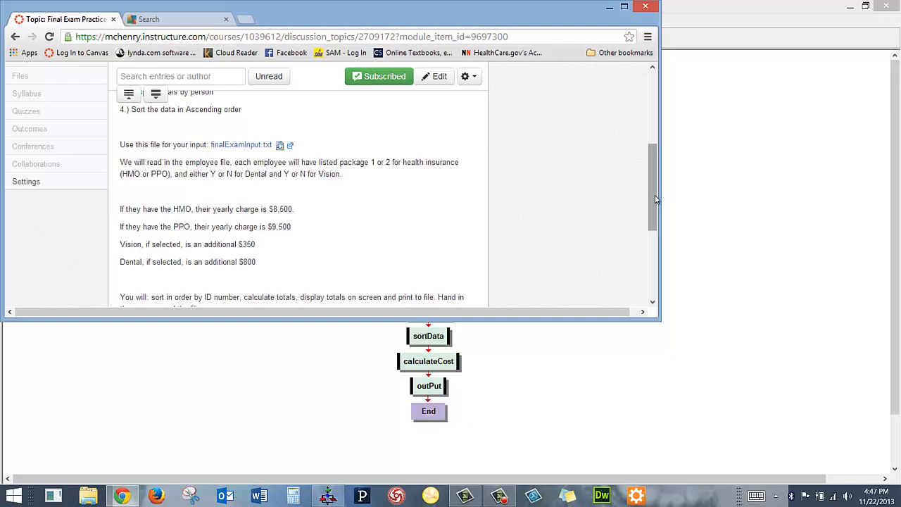
pyautogui.scroll(-3)
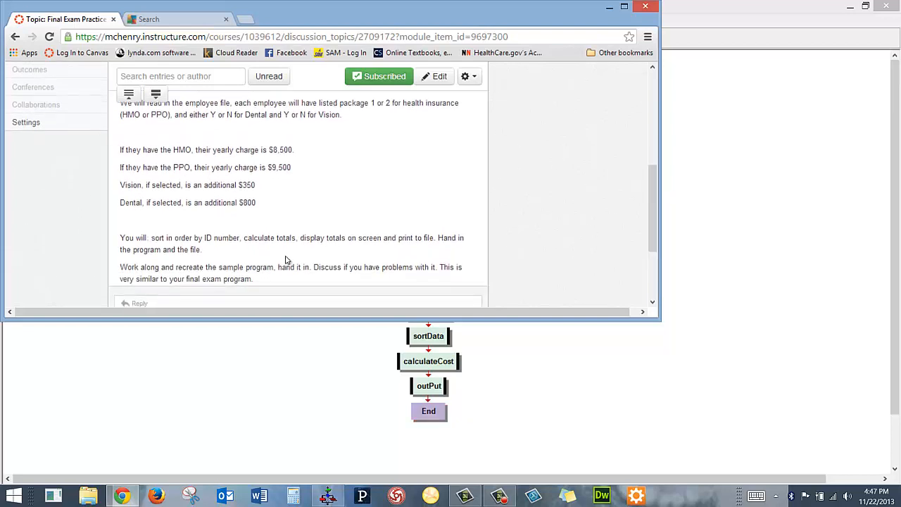
pyautogui.moveTo(504, 191)
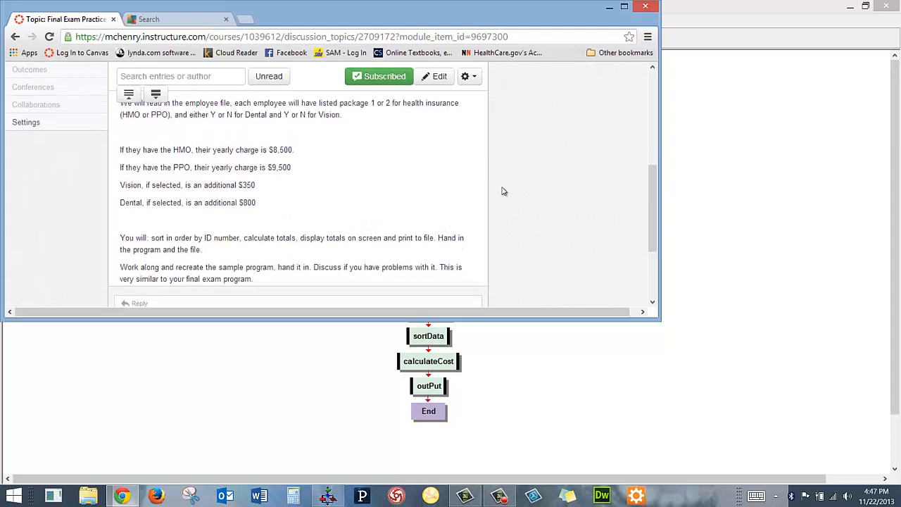
# Bring the Visual Logic main flowchart with its four procedure calls to the front
pyautogui.click(327, 495)
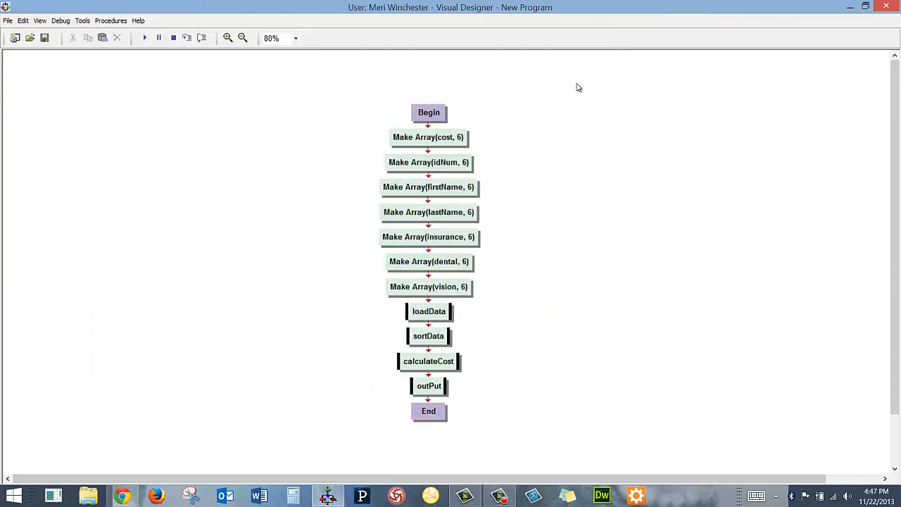
pyautogui.moveTo(500, 108)
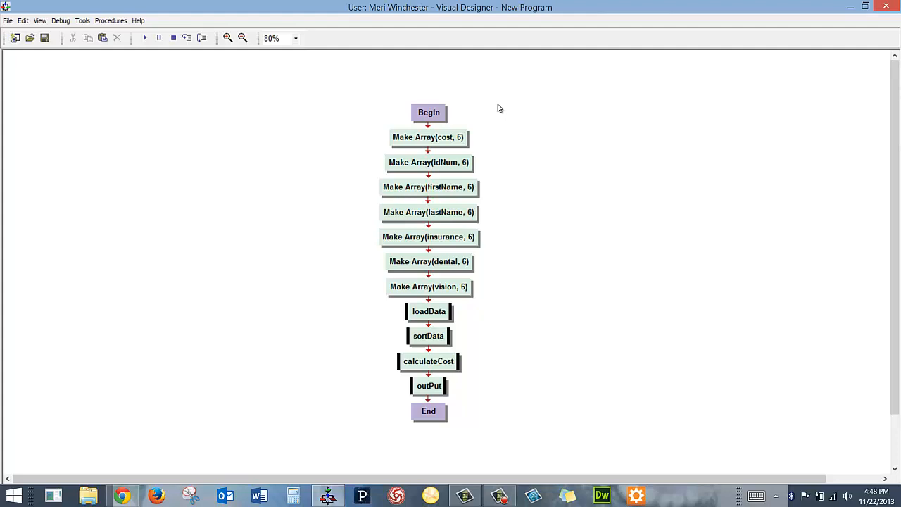
pyautogui.moveTo(428, 137)
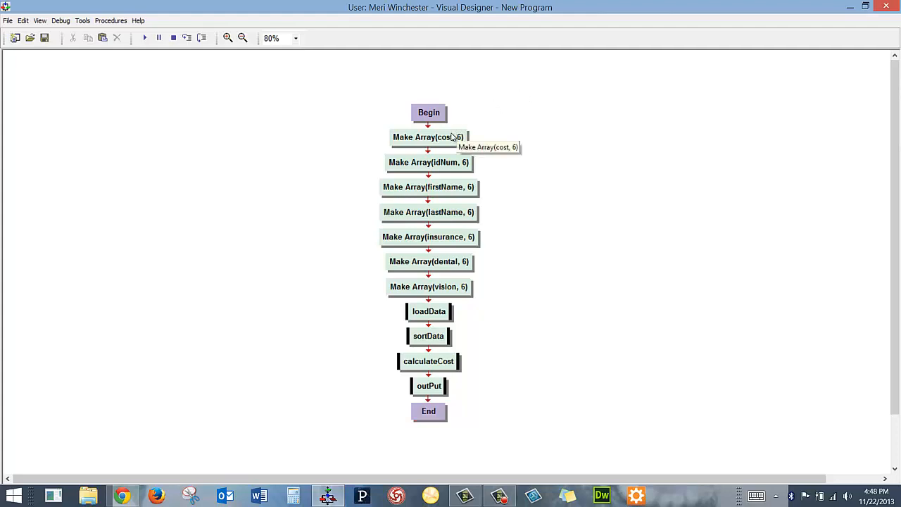
pyautogui.moveTo(444, 225)
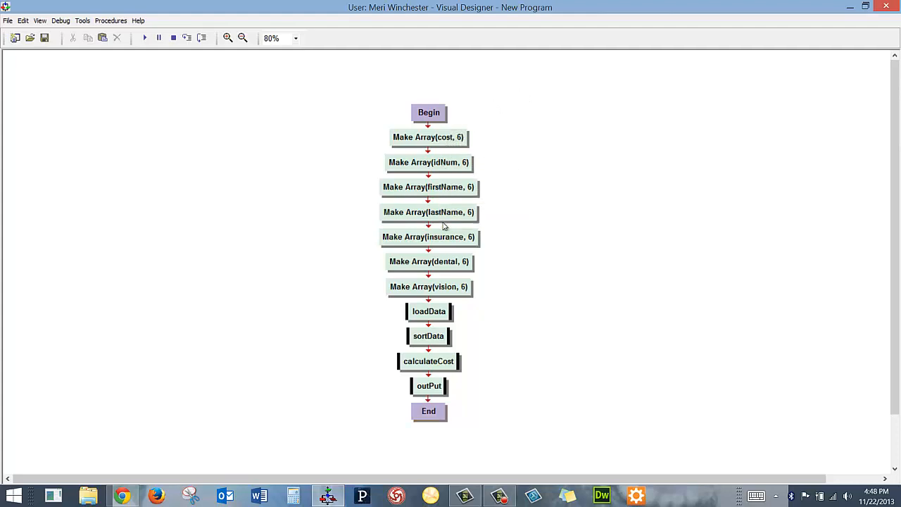
pyautogui.moveTo(445, 292)
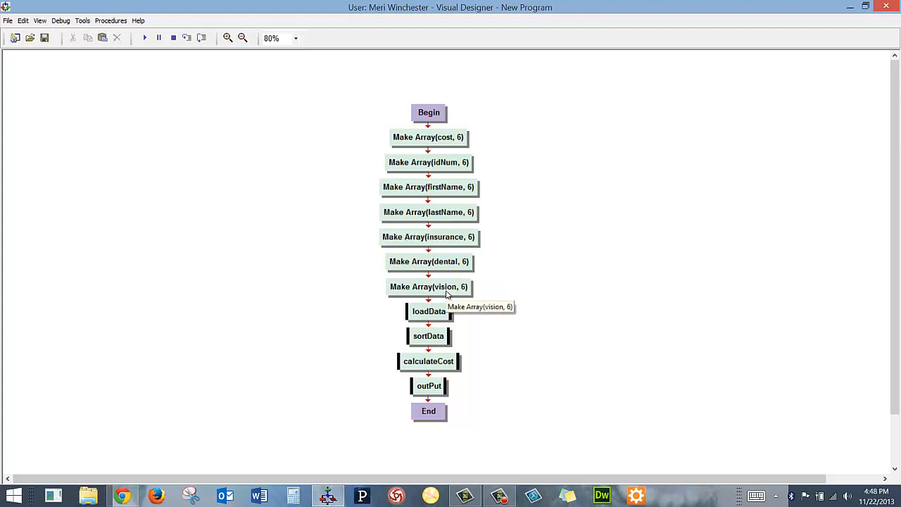
pyautogui.moveTo(428, 386)
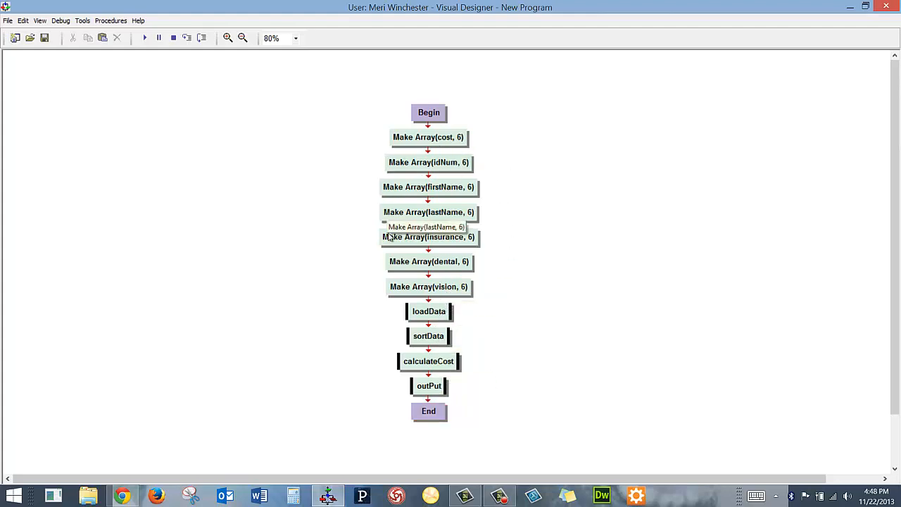
pyautogui.moveTo(439, 148)
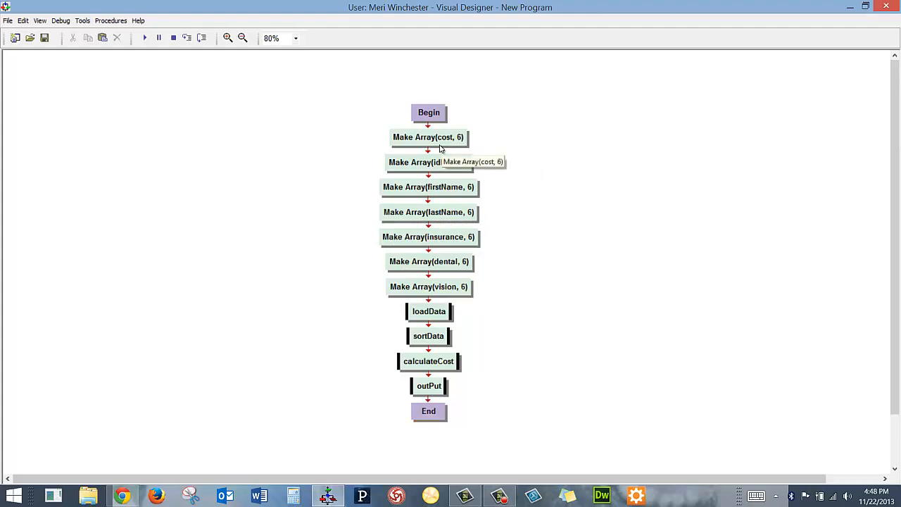
pyautogui.moveTo(416, 282)
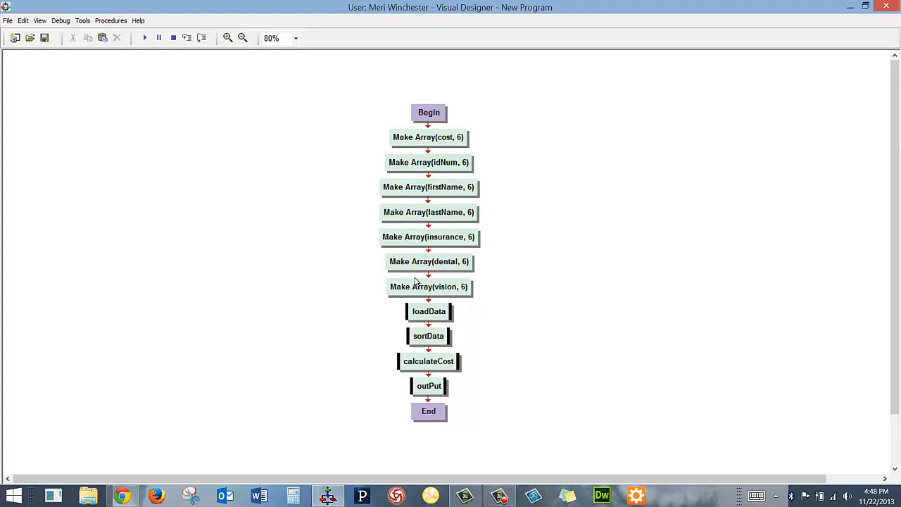
pyautogui.moveTo(428, 287)
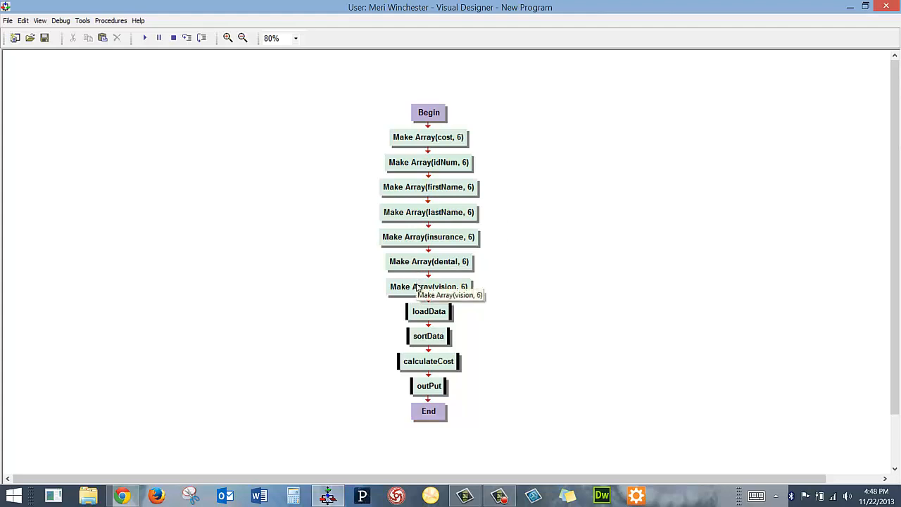
pyautogui.moveTo(428, 311)
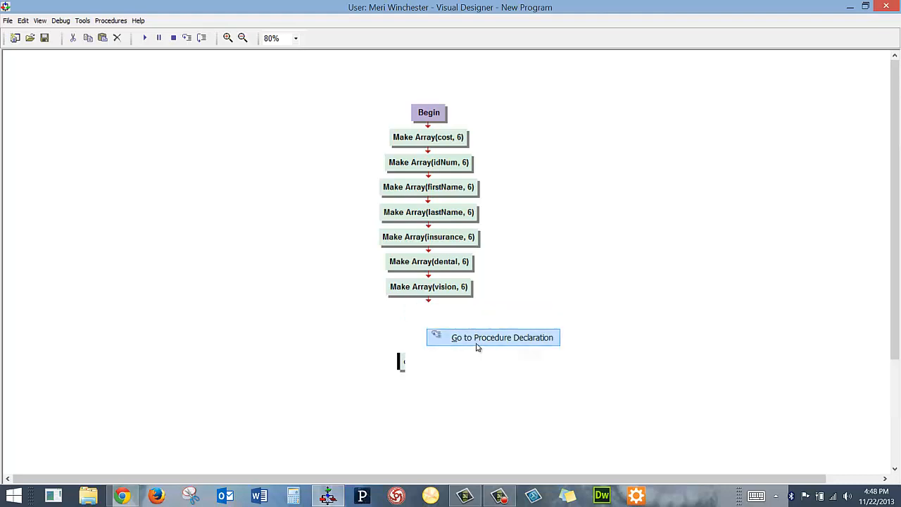
# View the loadData procedure's loops that zero cost(i) and read IDs, names and insurance
pyautogui.click(501, 338)
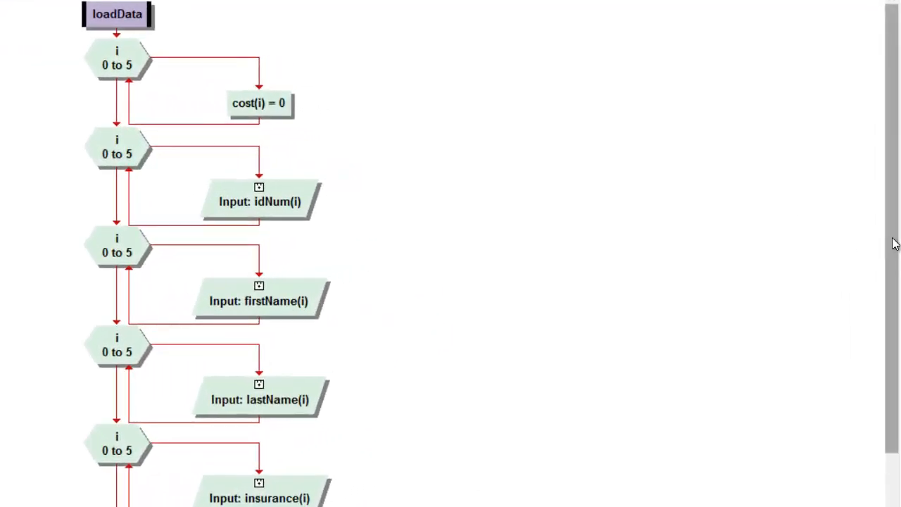
pyautogui.moveTo(270, 96)
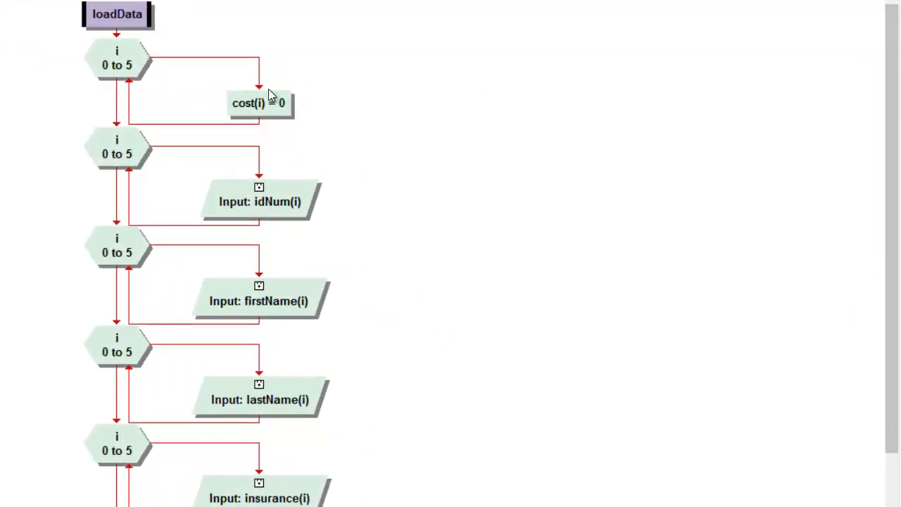
pyautogui.moveTo(119, 63)
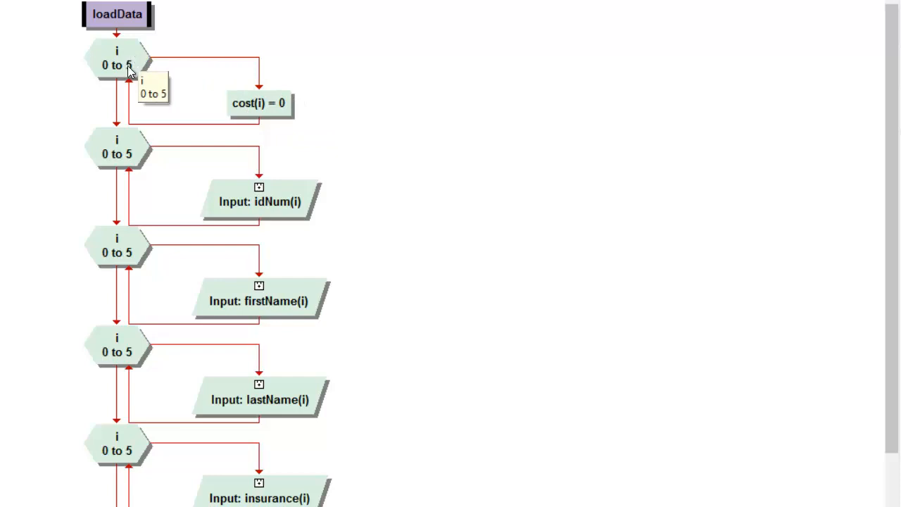
pyautogui.moveTo(228, 105)
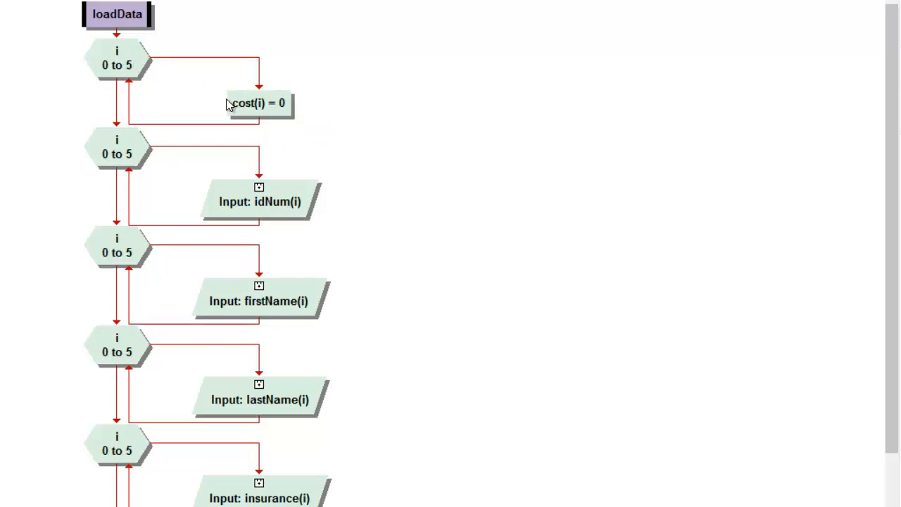
pyautogui.moveTo(279, 105)
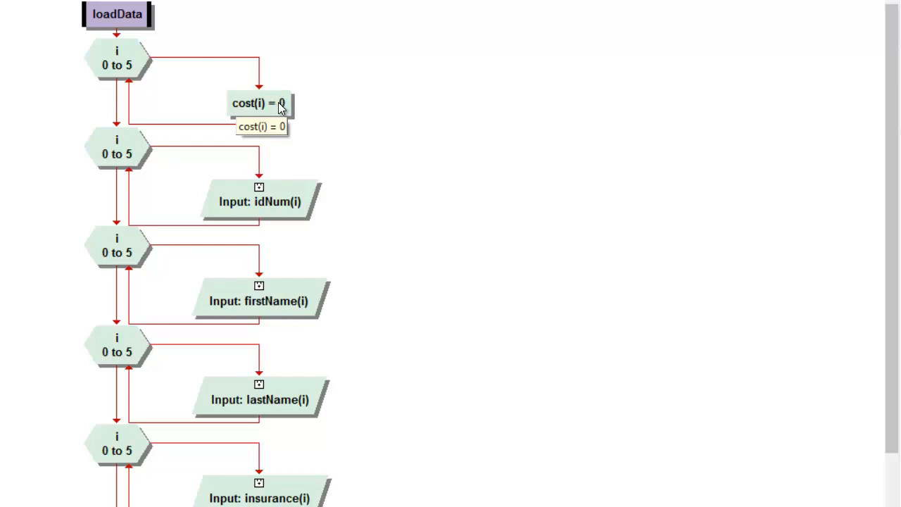
pyautogui.moveTo(304, 232)
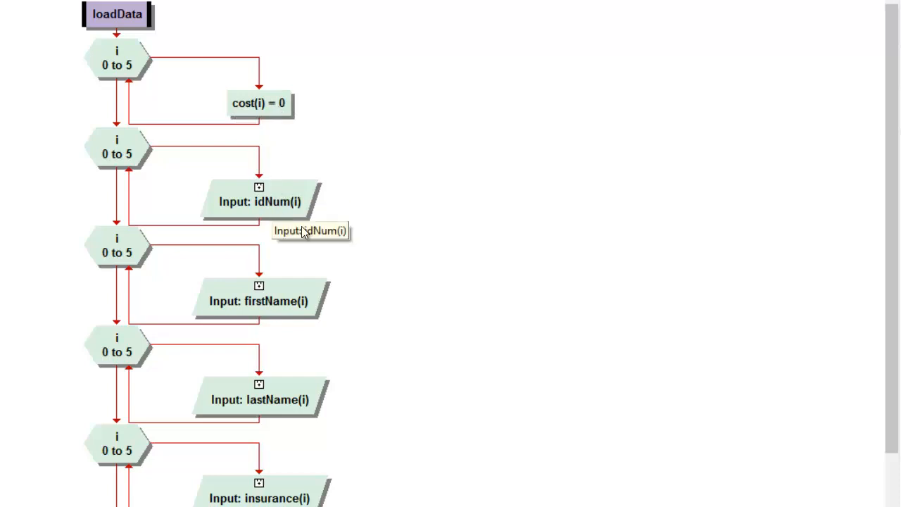
pyautogui.moveTo(894, 200)
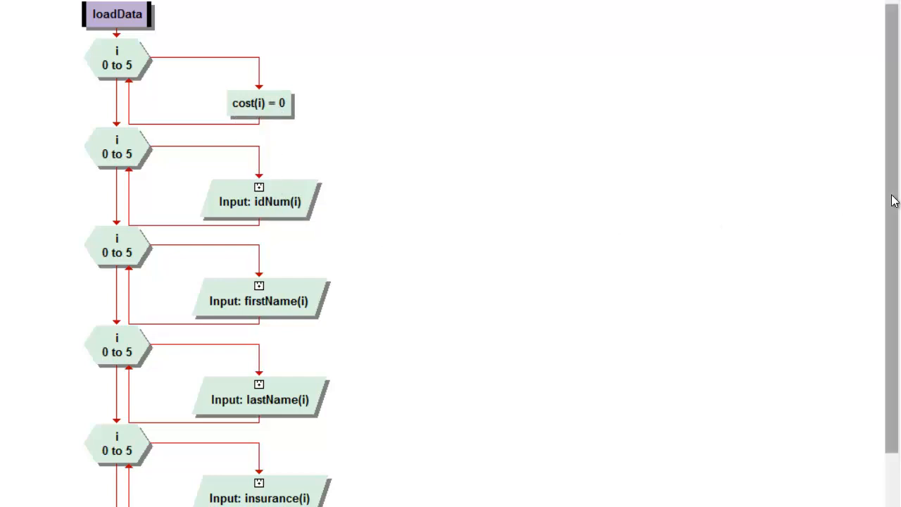
pyautogui.scroll(-3)
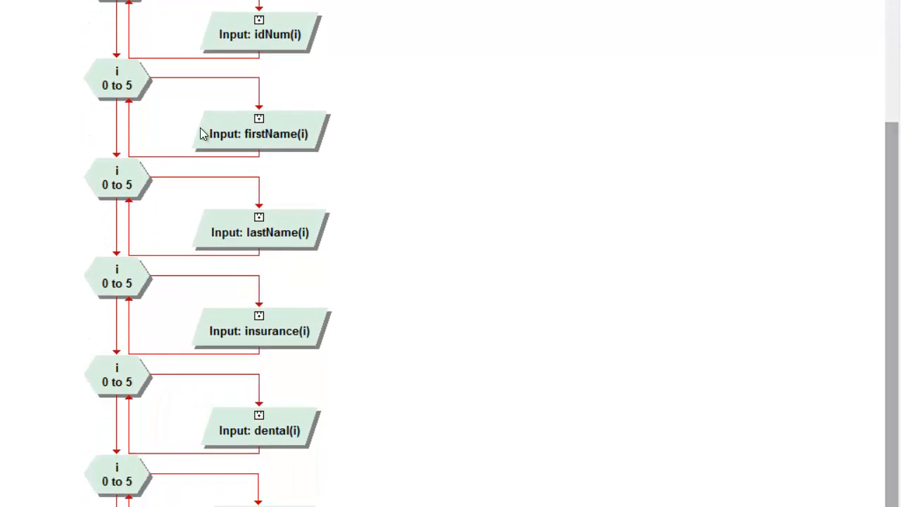
pyautogui.doubleClick(259, 134)
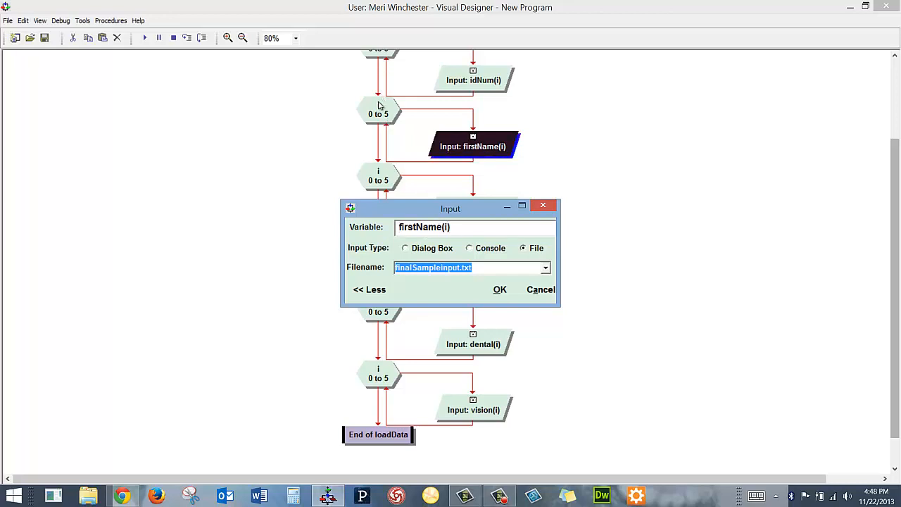
pyautogui.moveTo(392, 176)
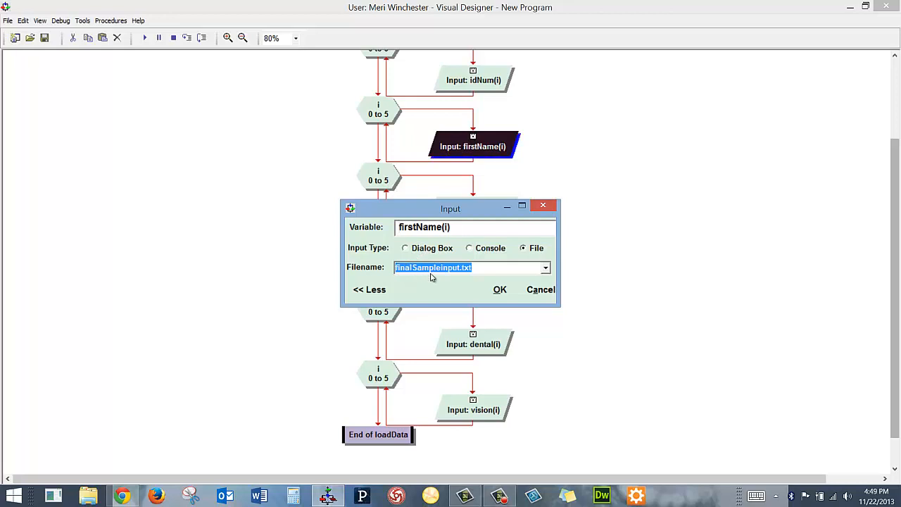
pyautogui.moveTo(490, 277)
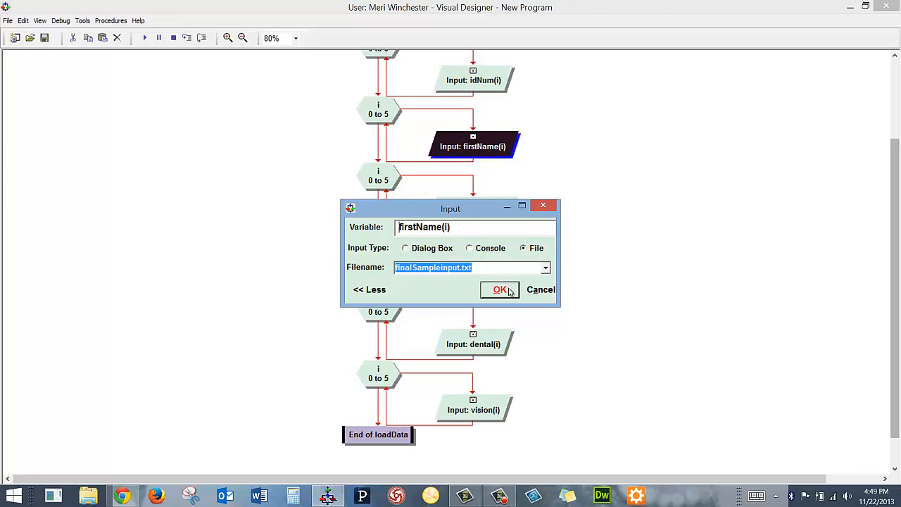
pyautogui.click(500, 290)
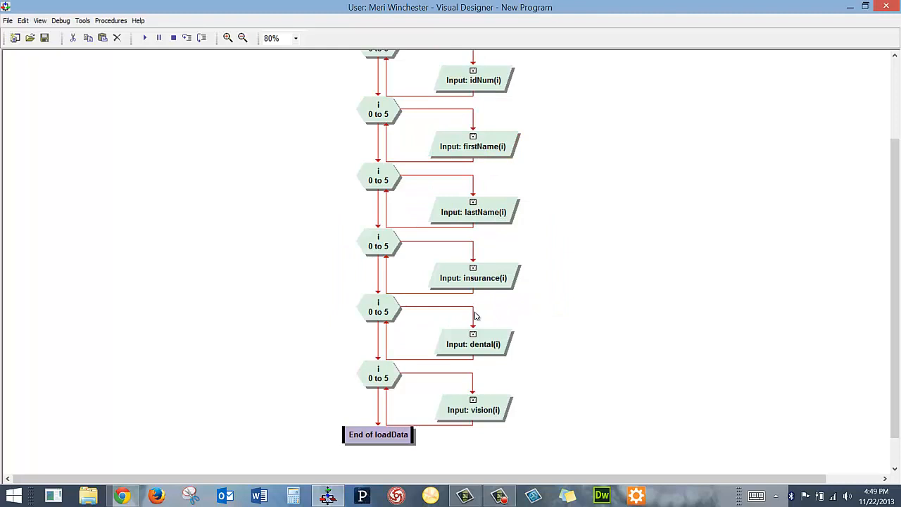
pyautogui.moveTo(222, 116)
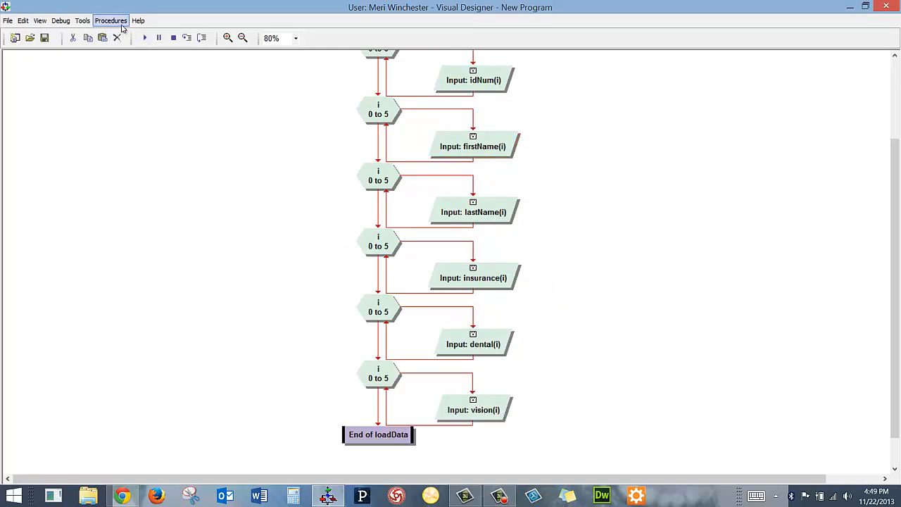
# Switch to the sortData procedure and view its temp-variable resets at the top
pyautogui.click(110, 19)
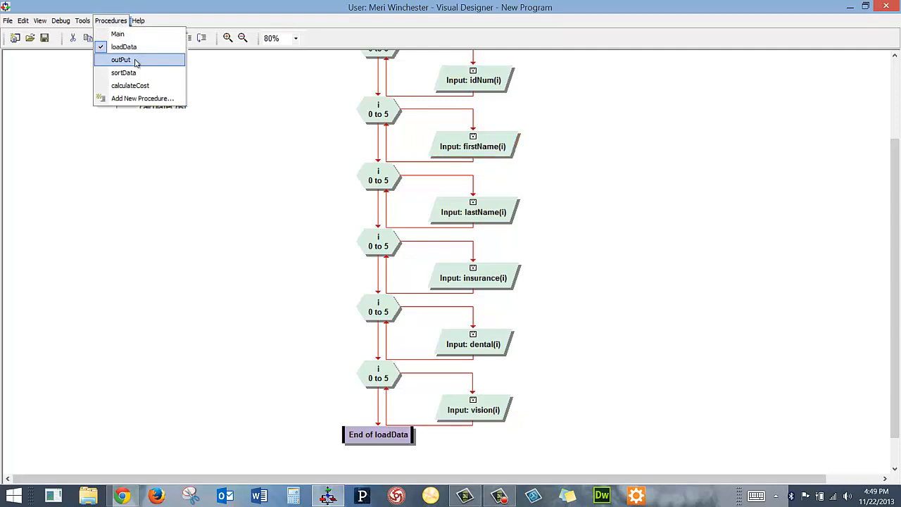
pyautogui.click(124, 73)
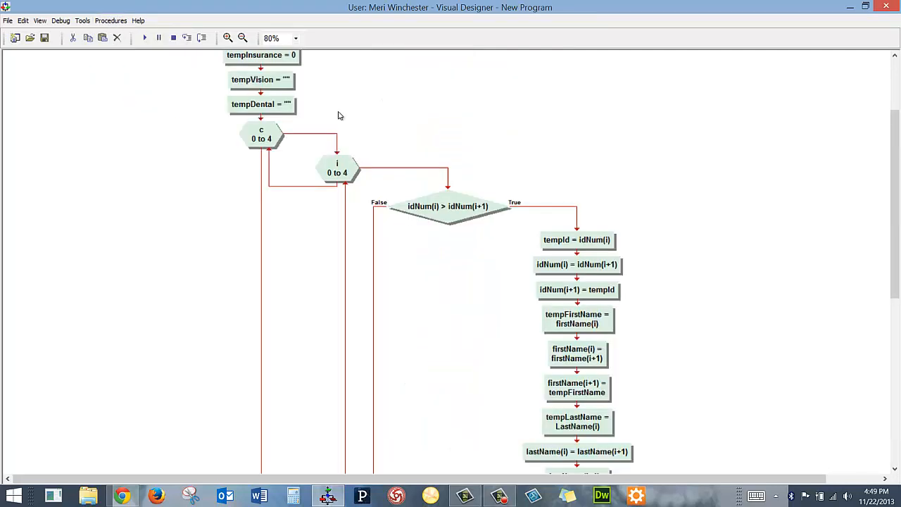
pyautogui.scroll(3)
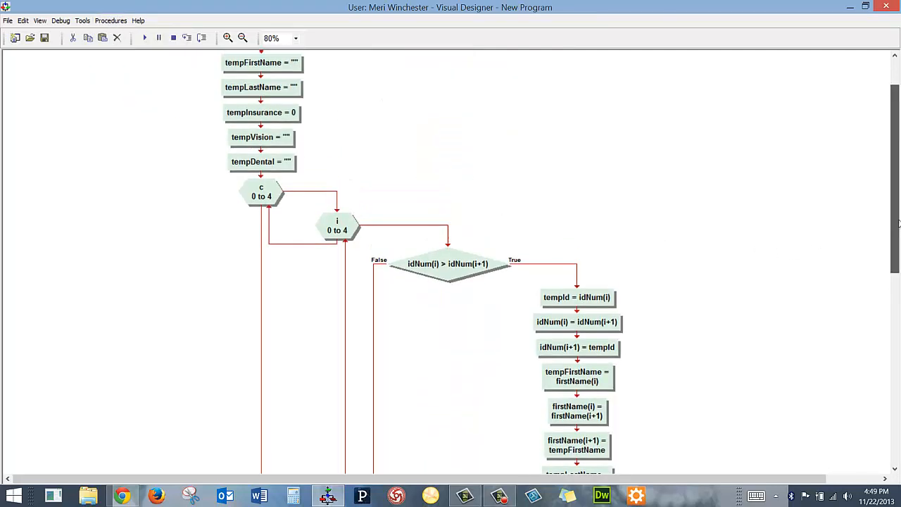
pyautogui.scroll(3)
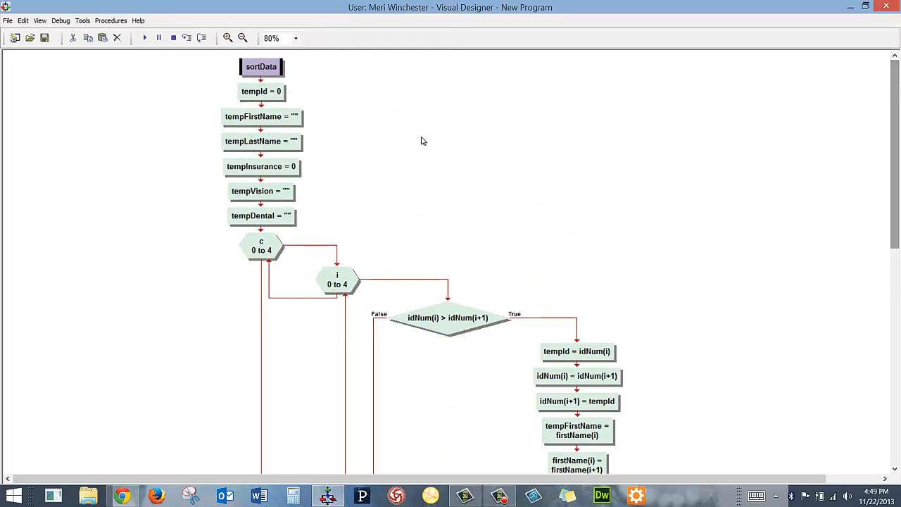
pyautogui.moveTo(275, 166)
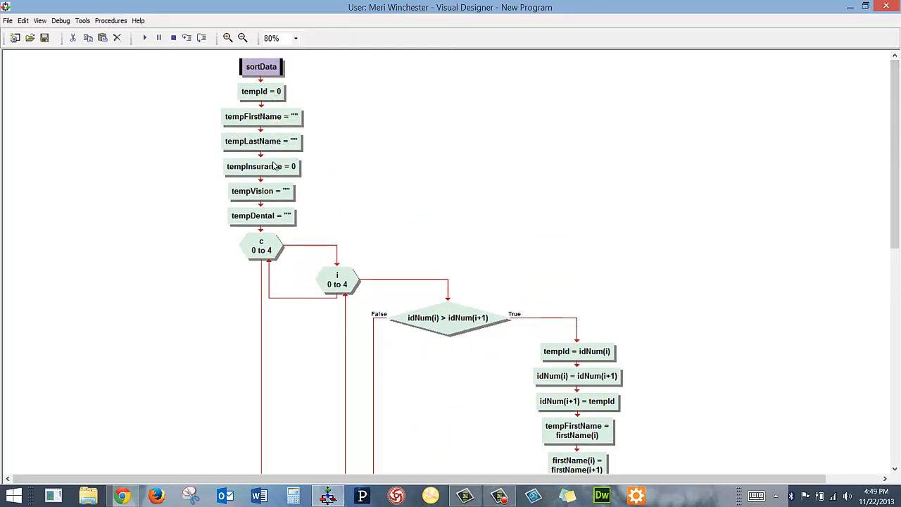
pyautogui.moveTo(262, 90)
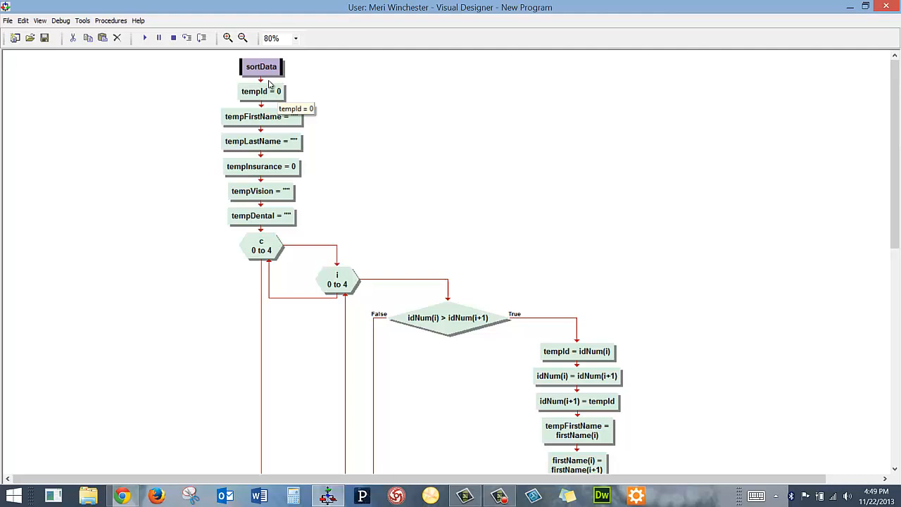
pyautogui.moveTo(274, 82)
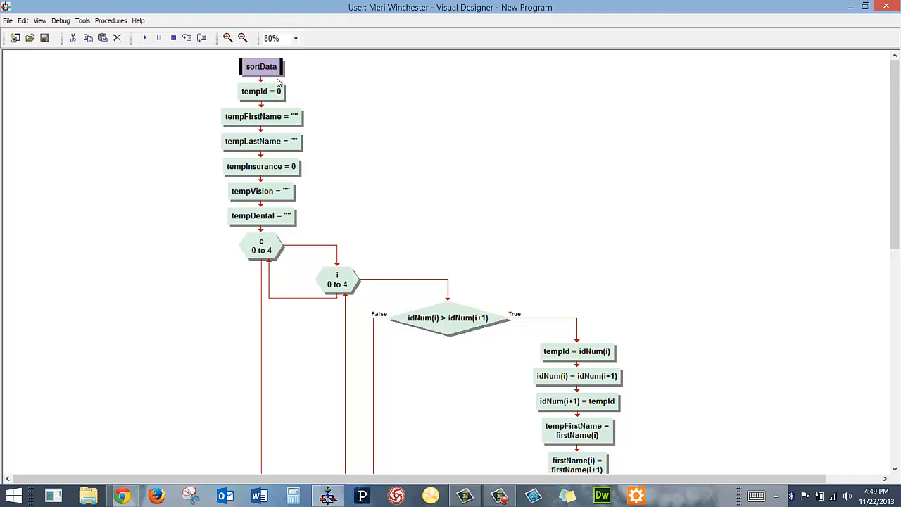
pyautogui.moveTo(421, 237)
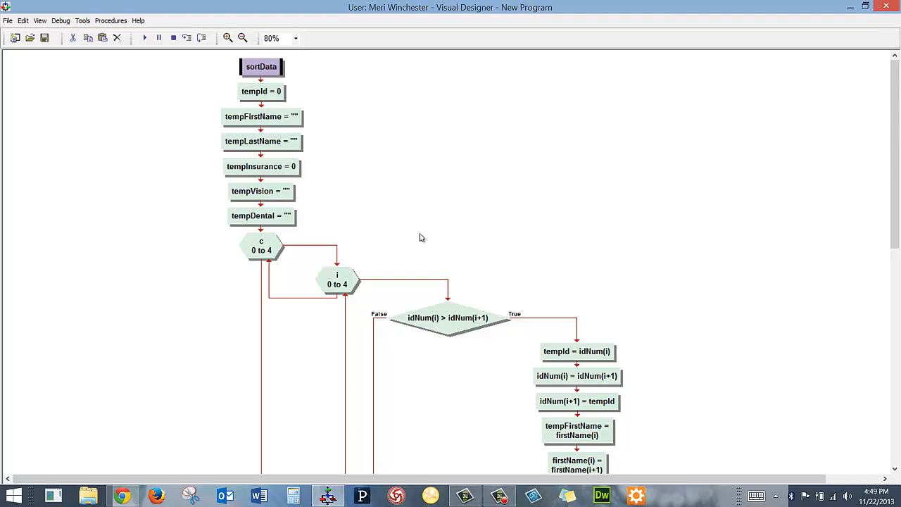
pyautogui.scroll(-3)
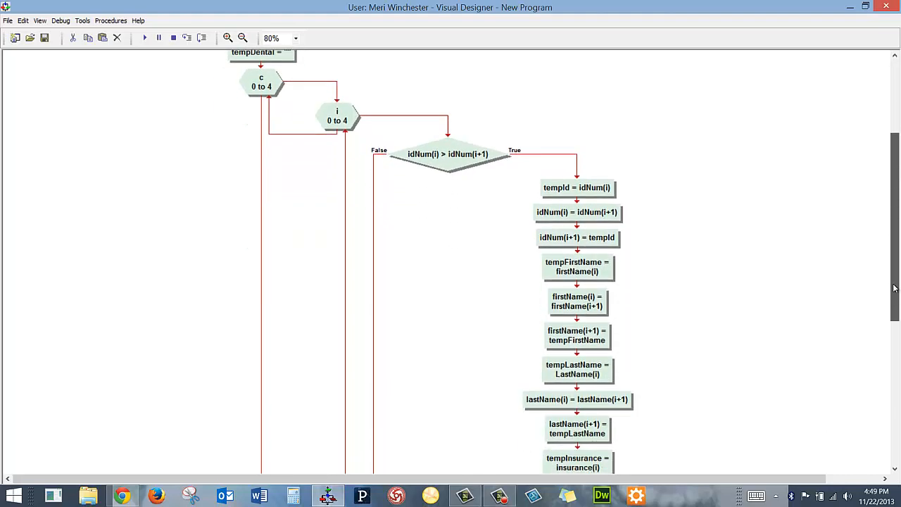
pyautogui.scroll(3)
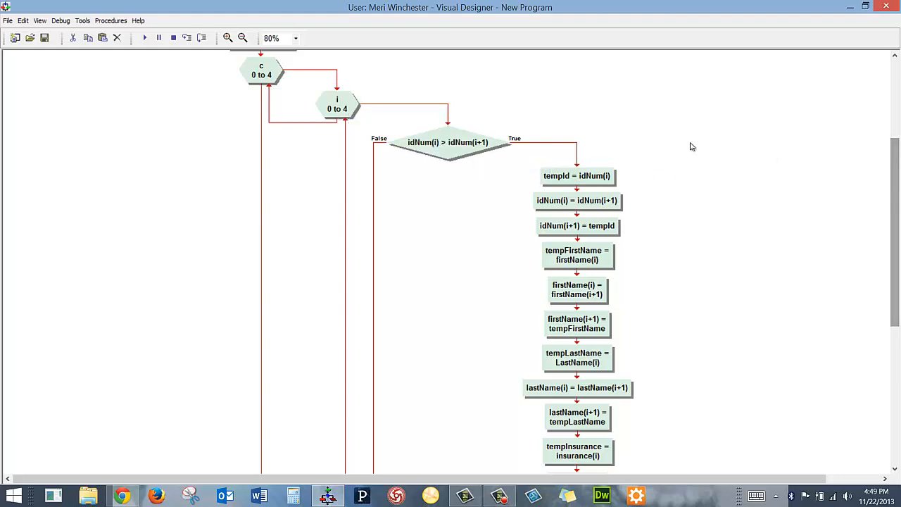
pyautogui.moveTo(380, 117)
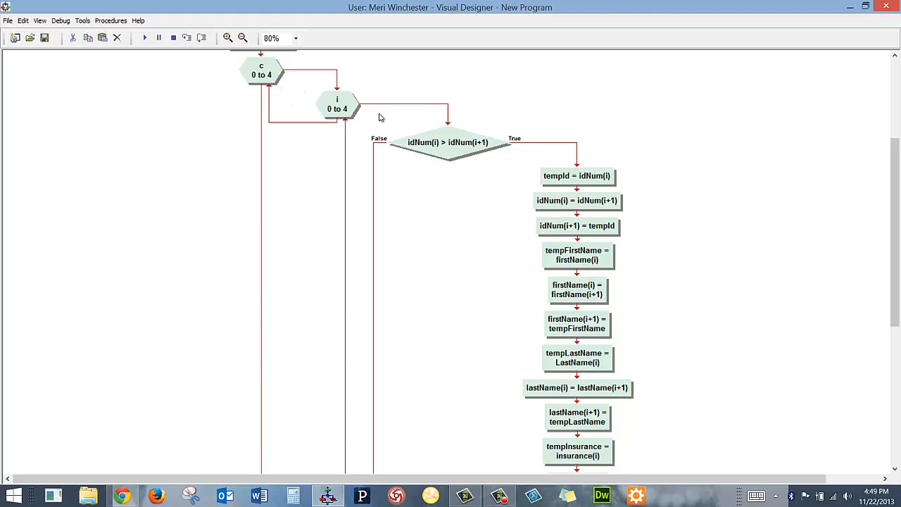
pyautogui.moveTo(871, 220)
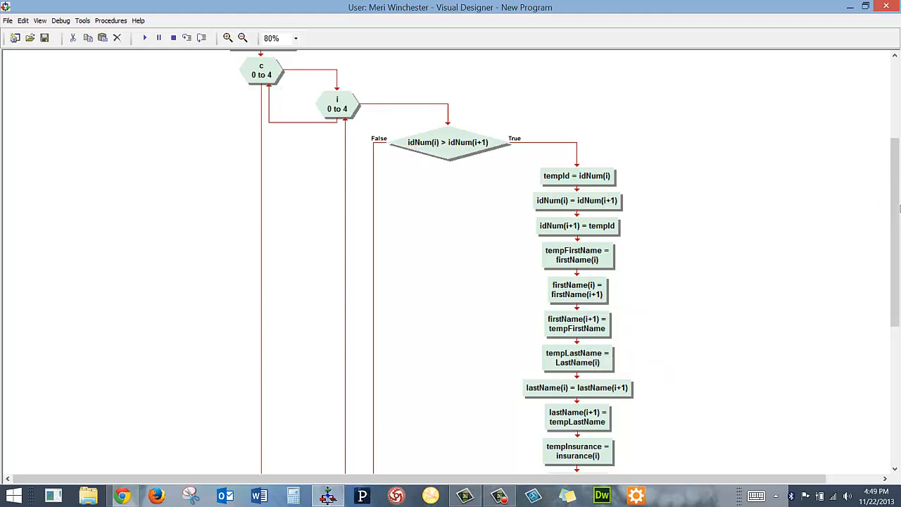
pyautogui.scroll(-3)
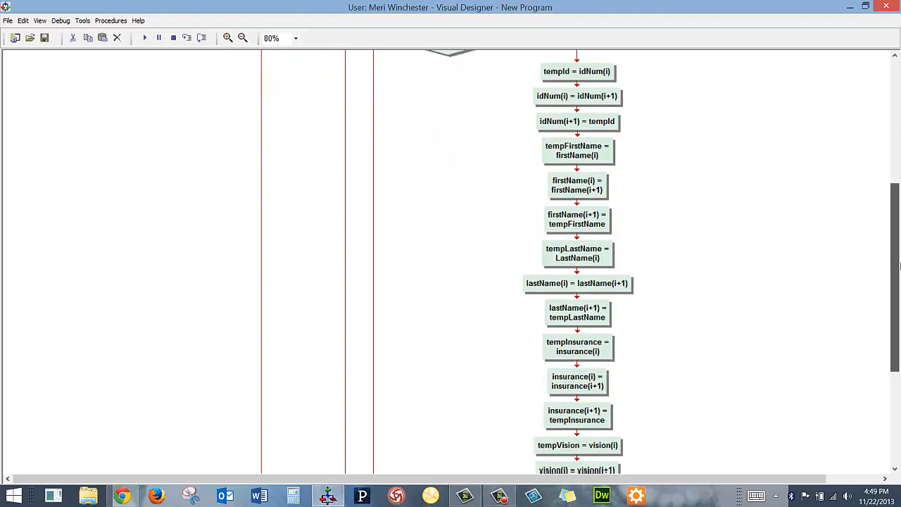
pyautogui.scroll(3)
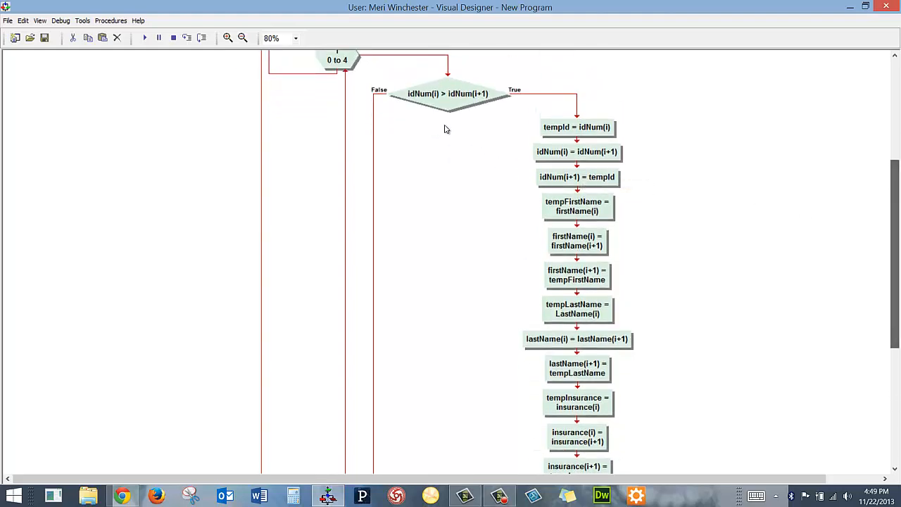
pyautogui.moveTo(460, 96)
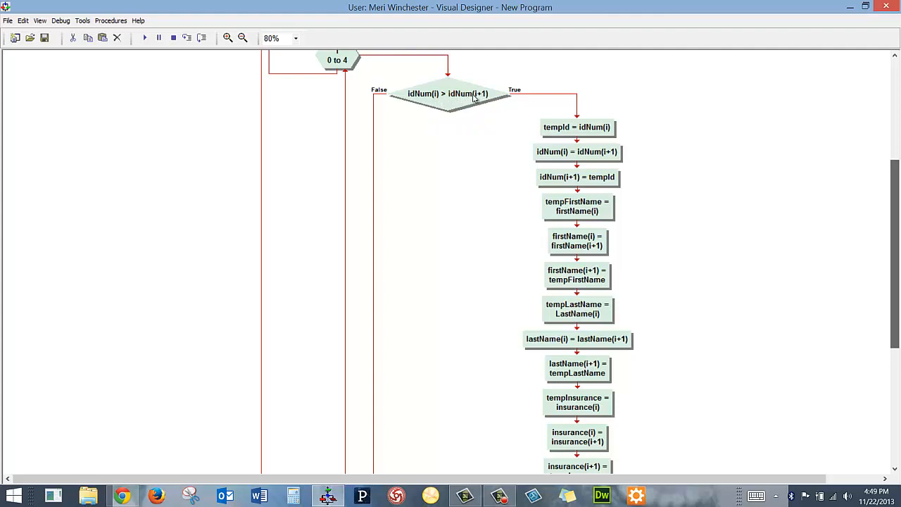
pyautogui.moveTo(443, 104)
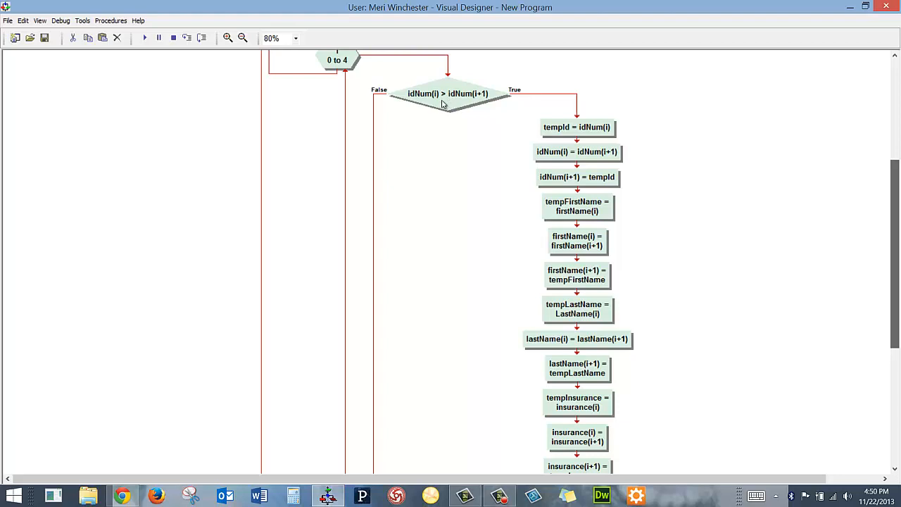
pyautogui.scroll(-3)
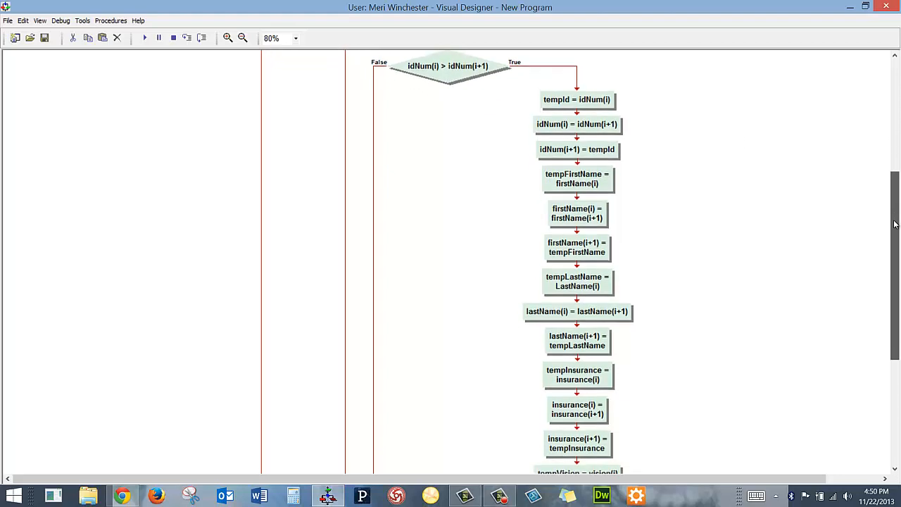
pyautogui.scroll(-3)
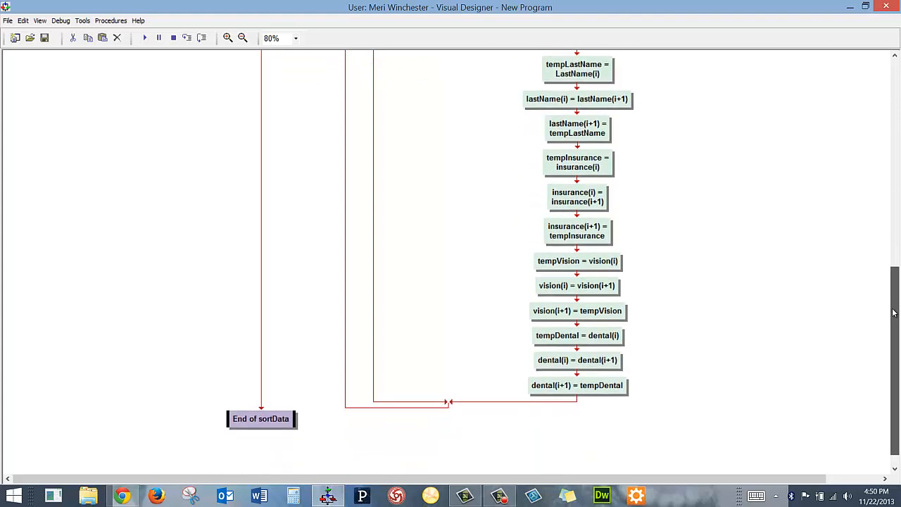
pyautogui.scroll(3)
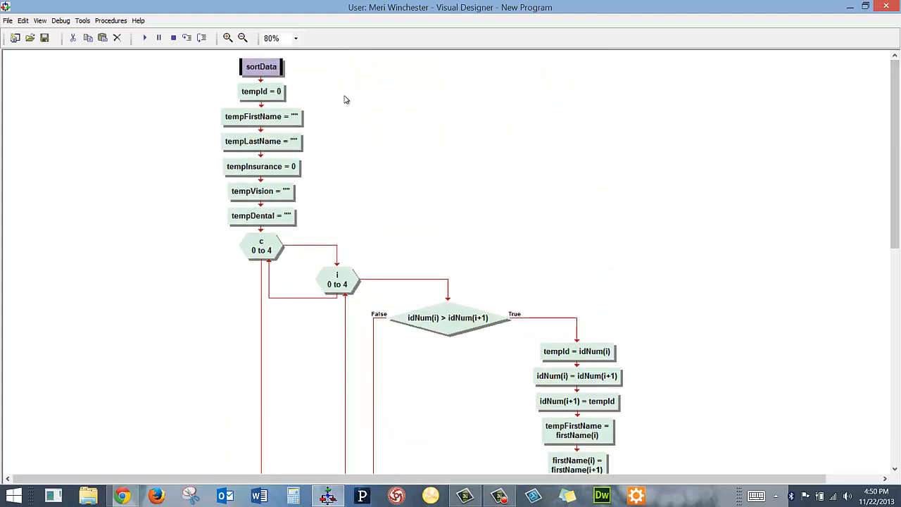
pyautogui.moveTo(197, 56)
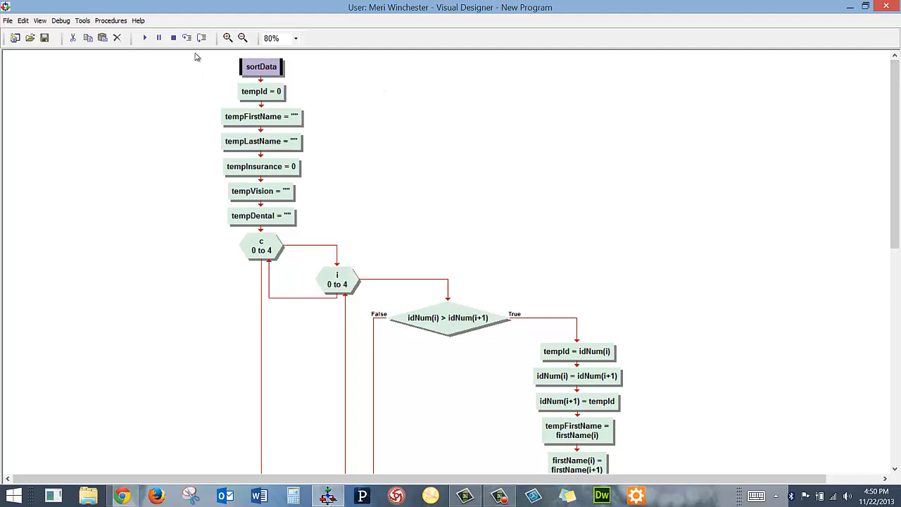
pyautogui.moveTo(186, 38)
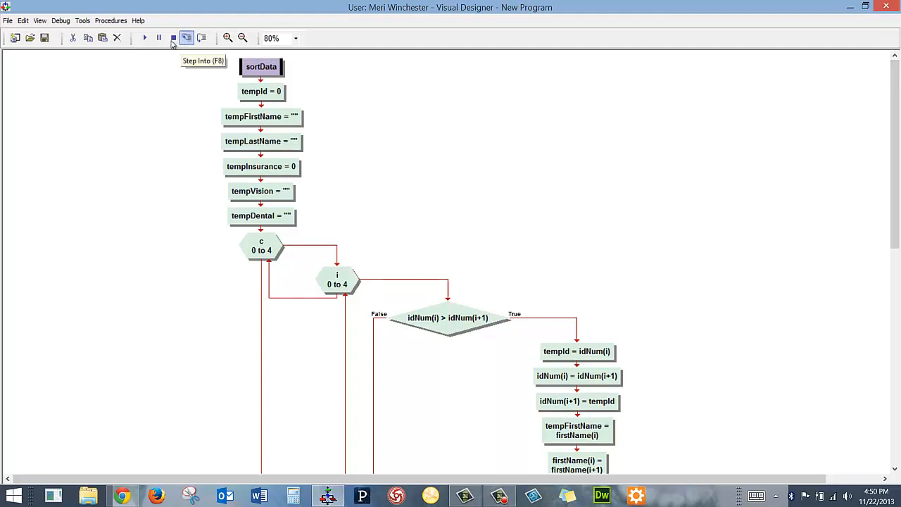
pyautogui.moveTo(144, 37)
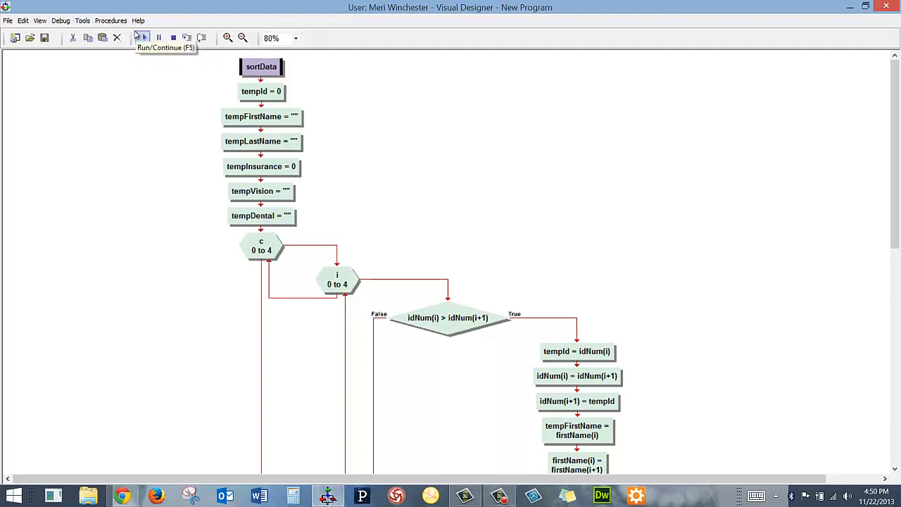
# Show the procedure list: Main, loadData, outPut, sortData and calculateCost
pyautogui.click(110, 20)
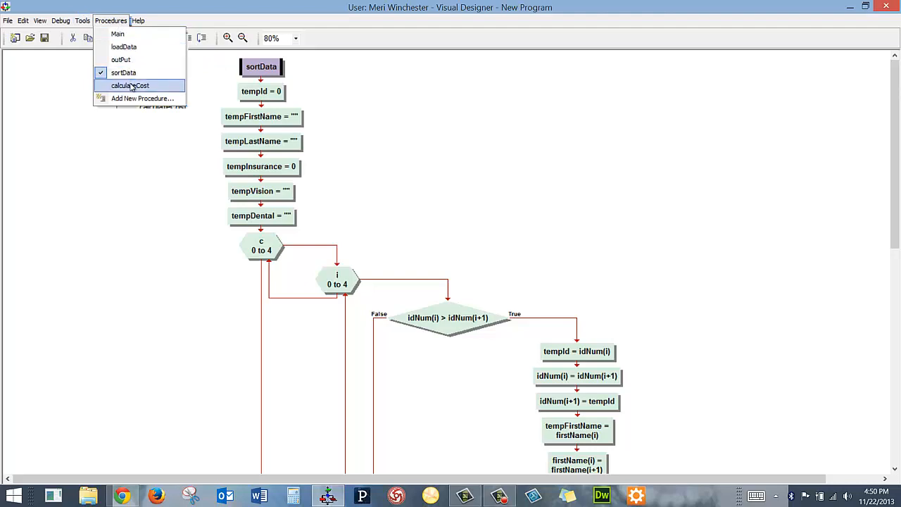
pyautogui.moveTo(121, 59)
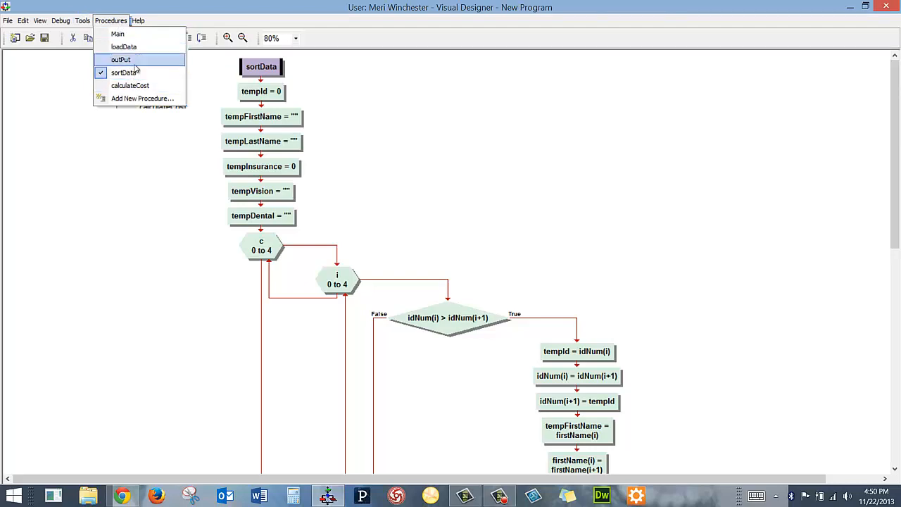
pyautogui.click(130, 86)
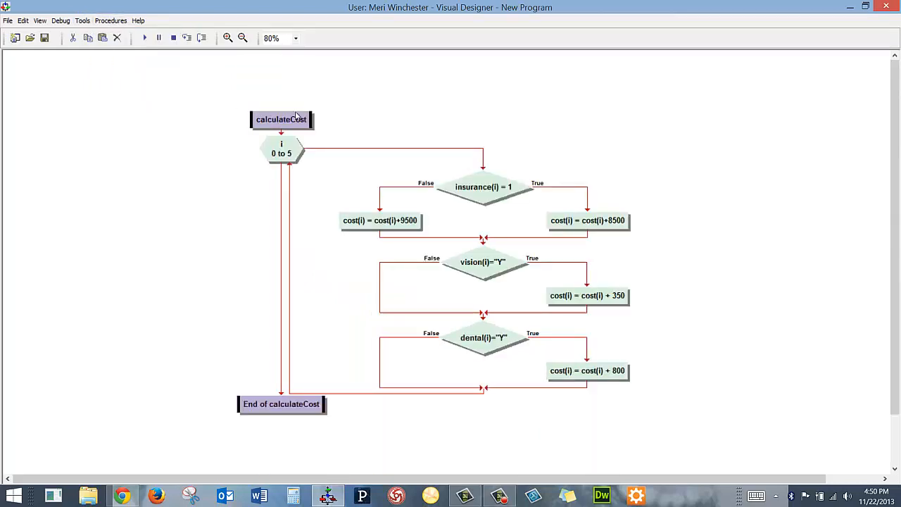
pyautogui.moveTo(740, 203)
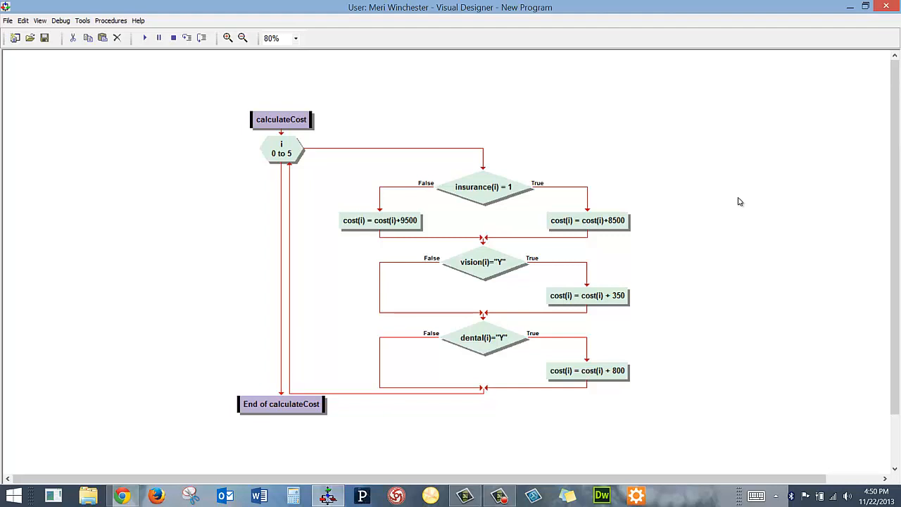
pyautogui.moveTo(296, 155)
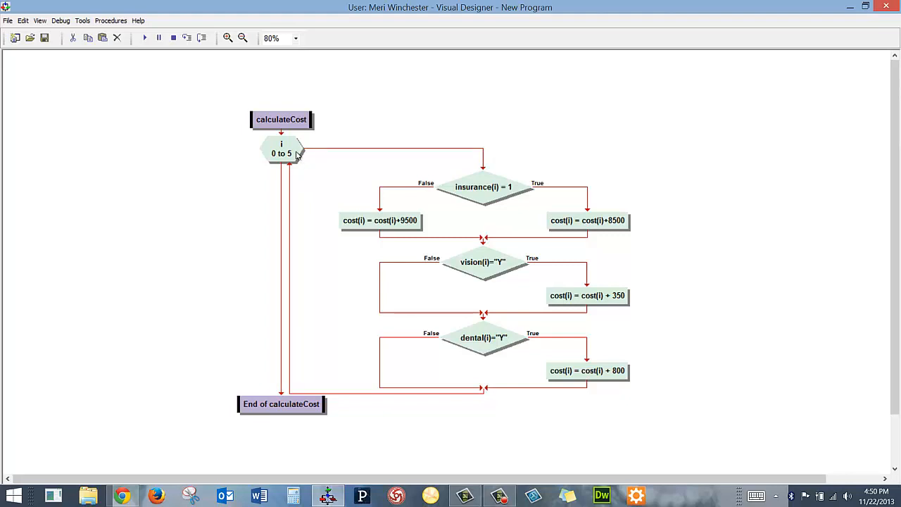
pyautogui.moveTo(292, 155)
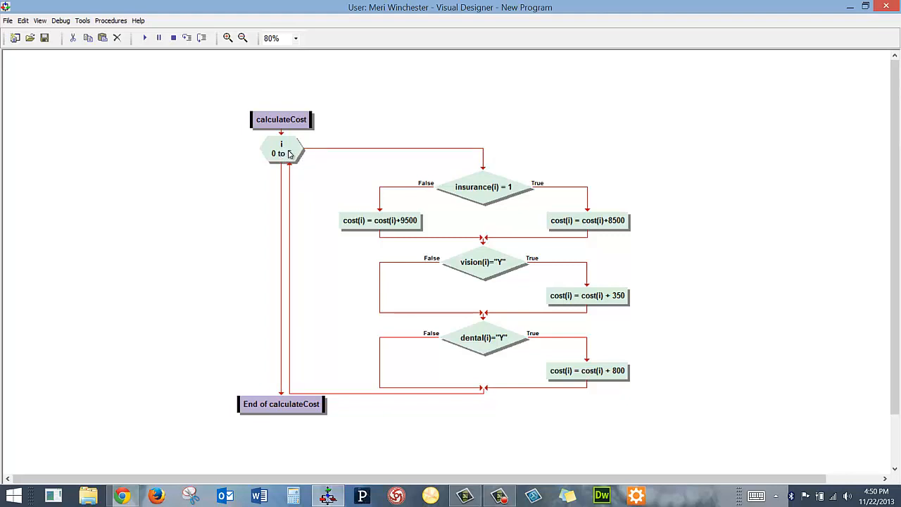
pyautogui.moveTo(483, 186)
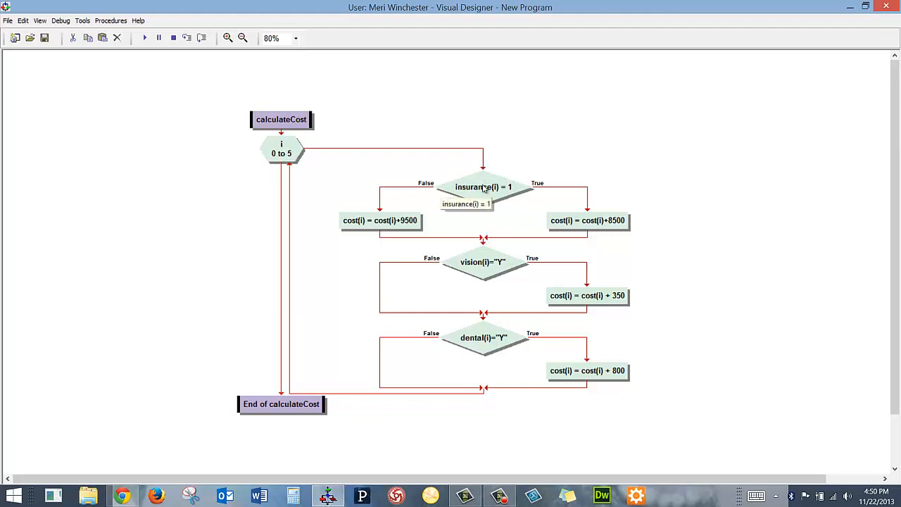
pyautogui.moveTo(608, 231)
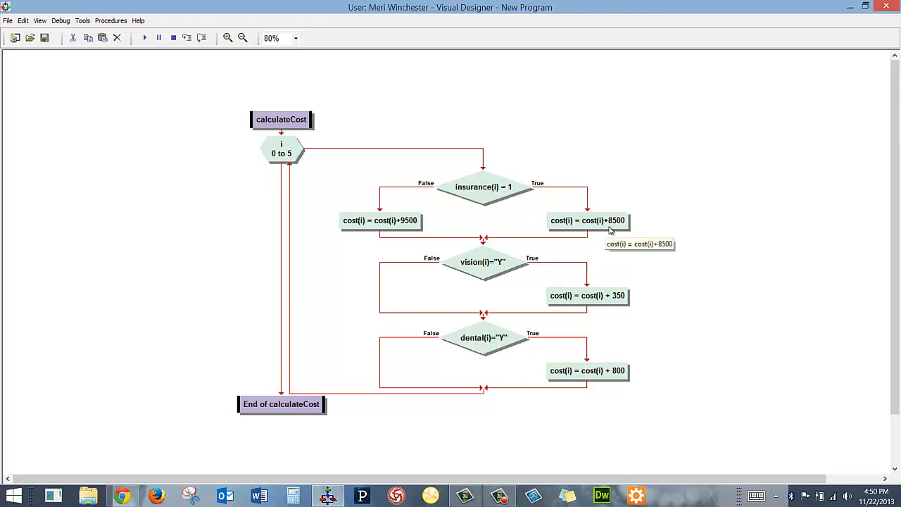
pyautogui.moveTo(484, 186)
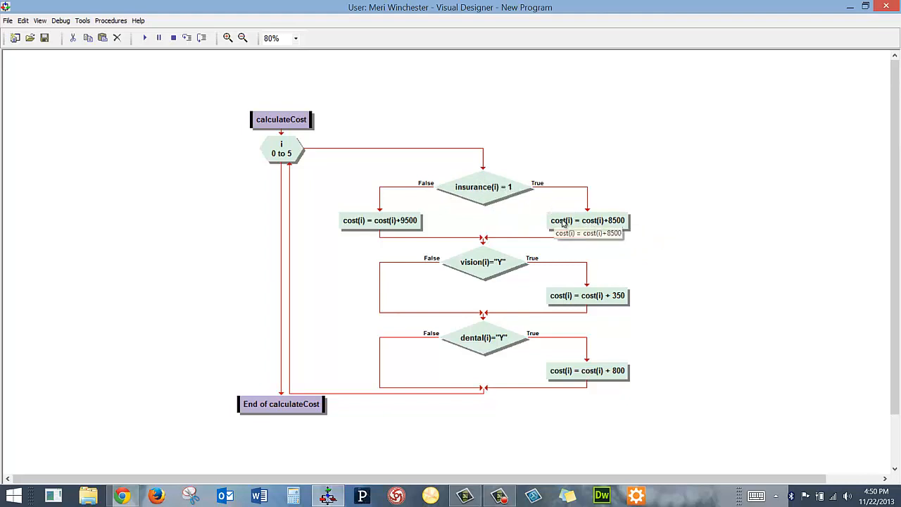
pyautogui.moveTo(622, 224)
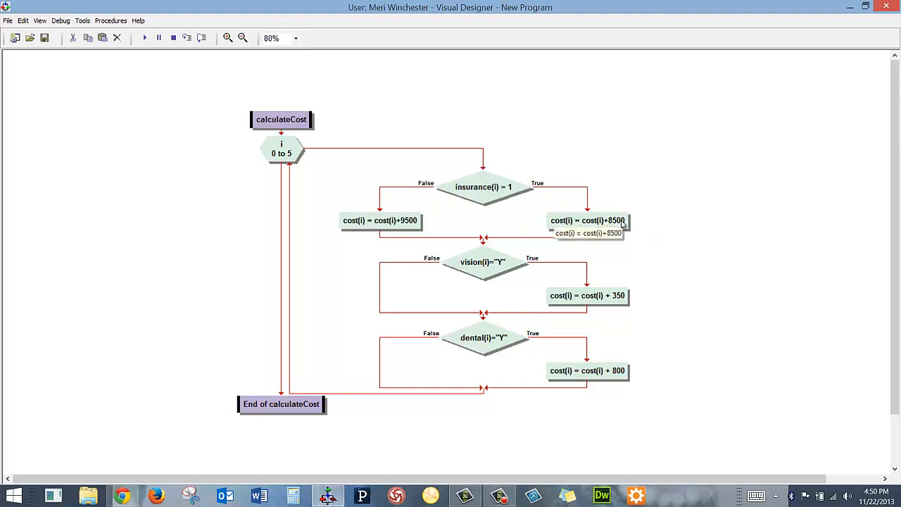
pyautogui.moveTo(402, 220)
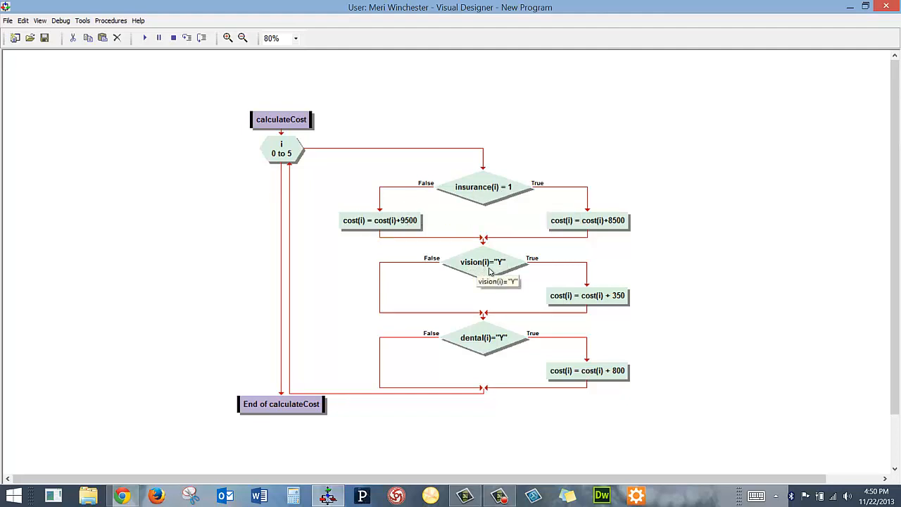
pyautogui.moveTo(496, 264)
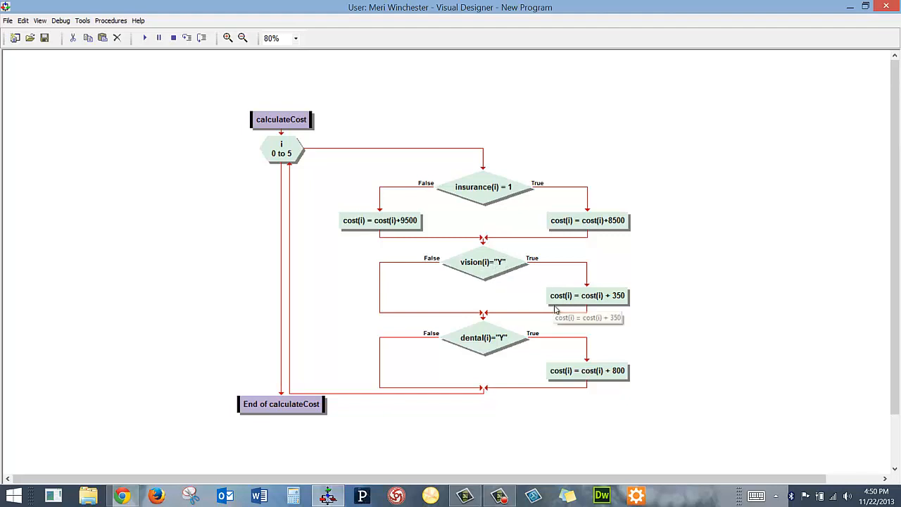
pyautogui.moveTo(484, 338)
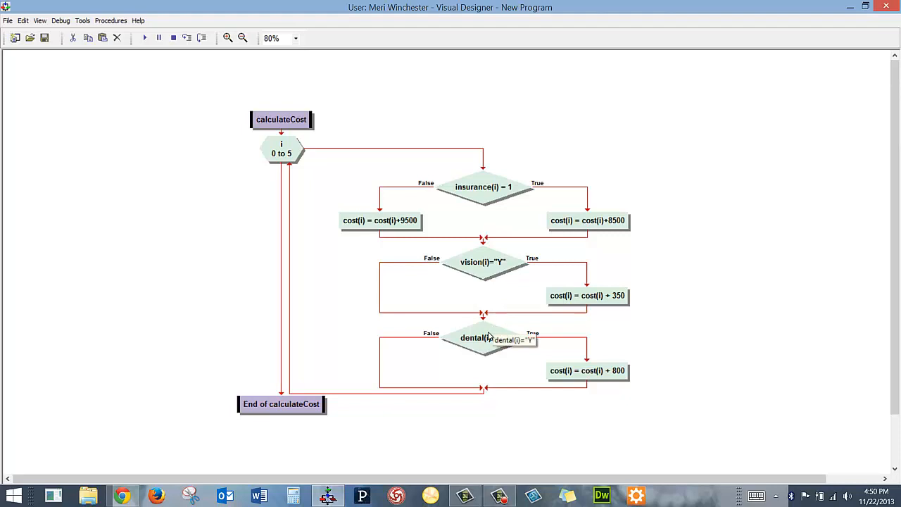
pyautogui.moveTo(481, 347)
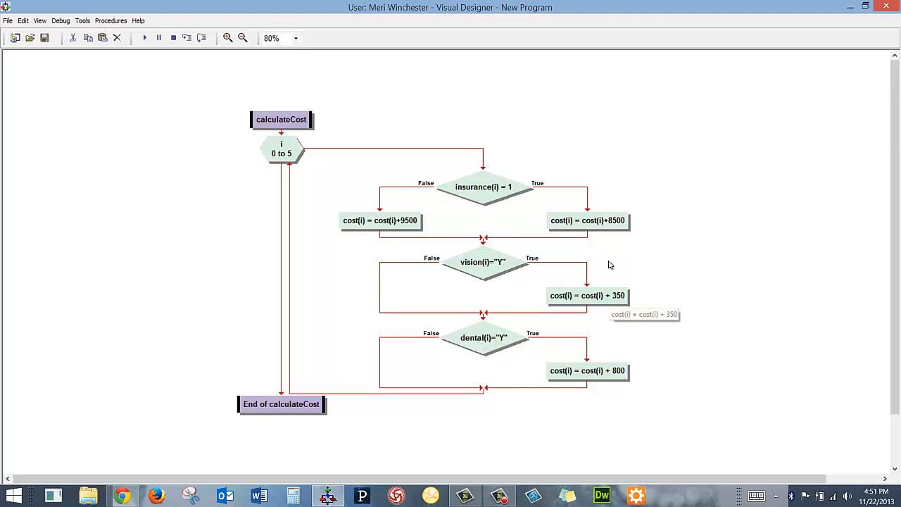
pyautogui.moveTo(562, 339)
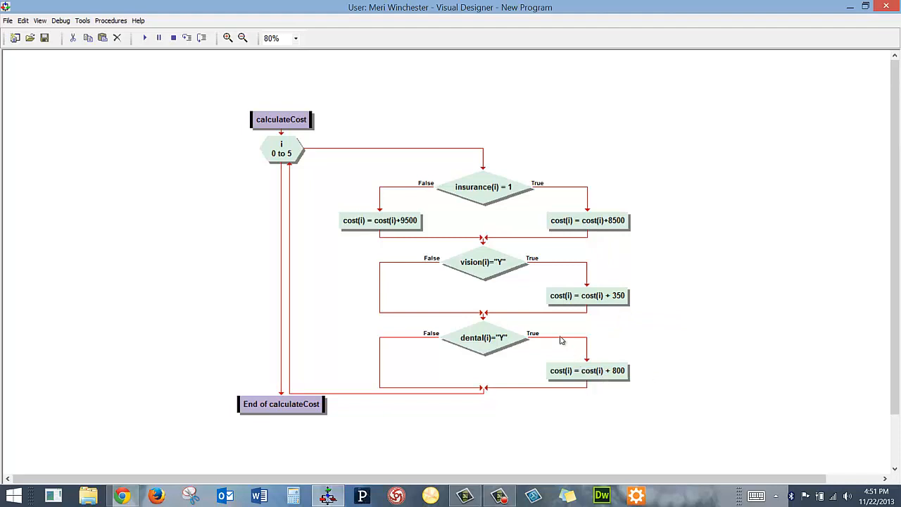
pyautogui.moveTo(515, 327)
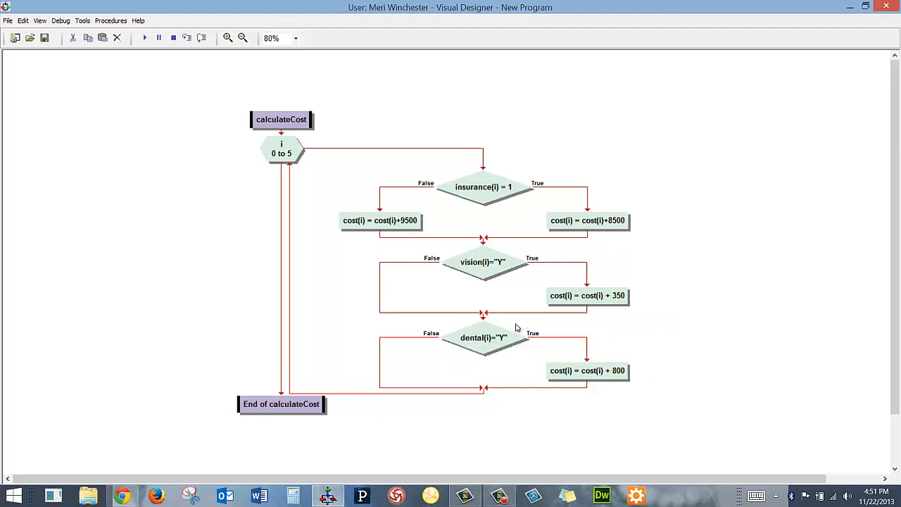
pyautogui.moveTo(426, 349)
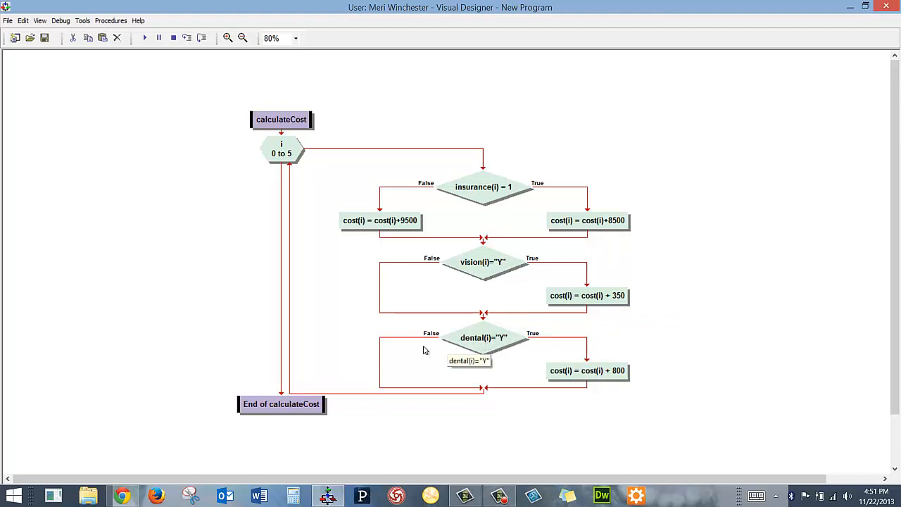
pyautogui.moveTo(410, 282)
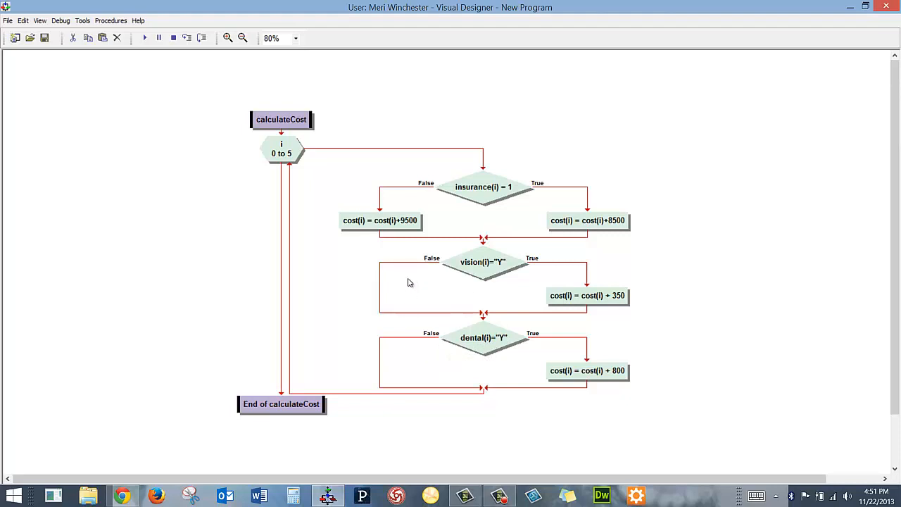
pyautogui.moveTo(237, 183)
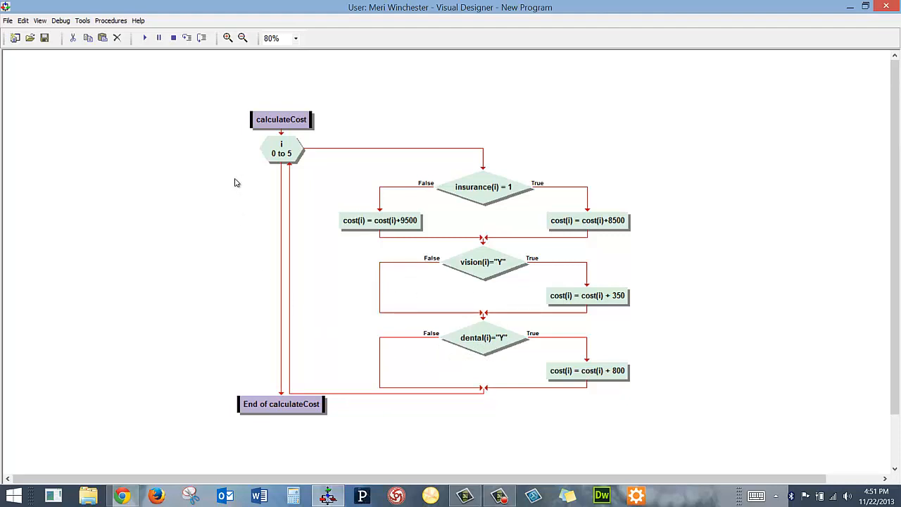
pyautogui.moveTo(206, 95)
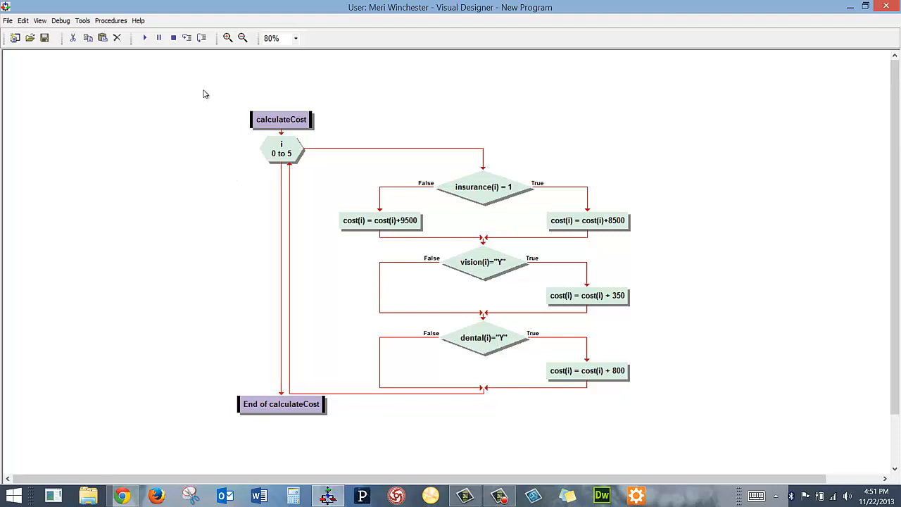
# Switch to the outPut procedure that prints each ID, name and total cost
pyautogui.click(110, 20)
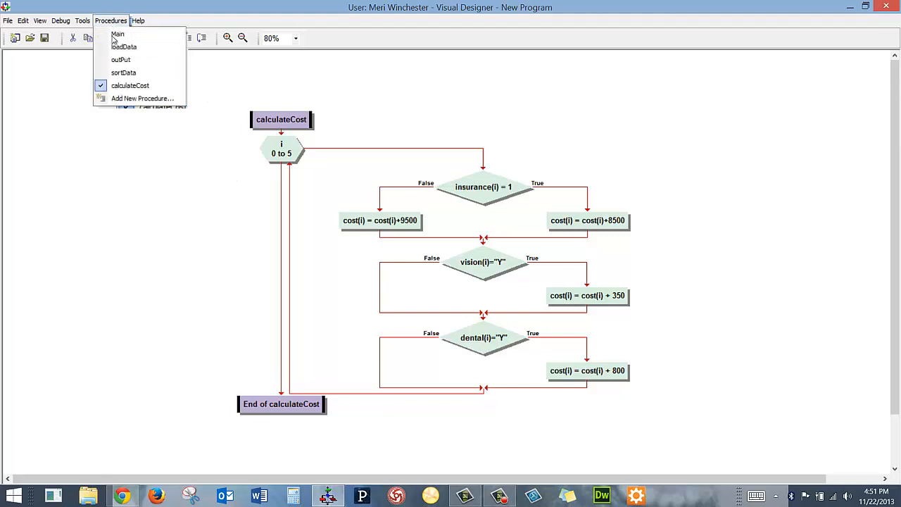
pyautogui.click(121, 59)
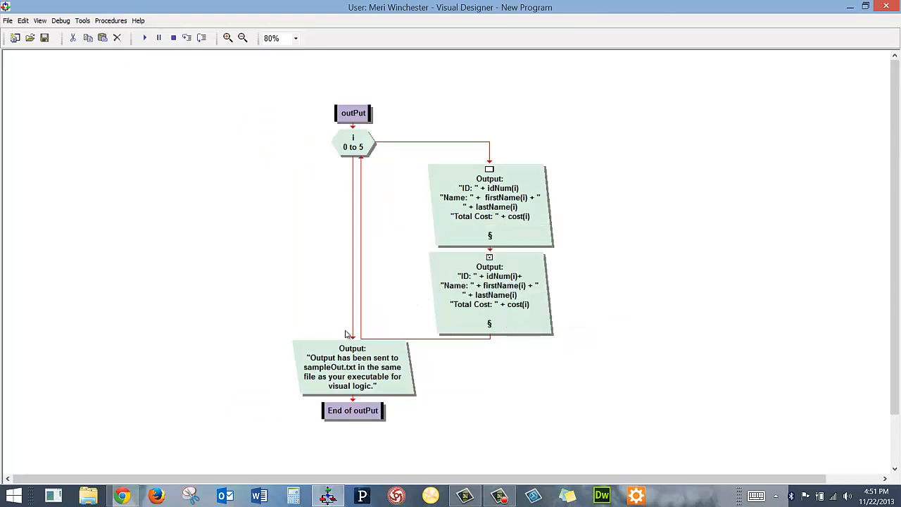
pyautogui.moveTo(326, 367)
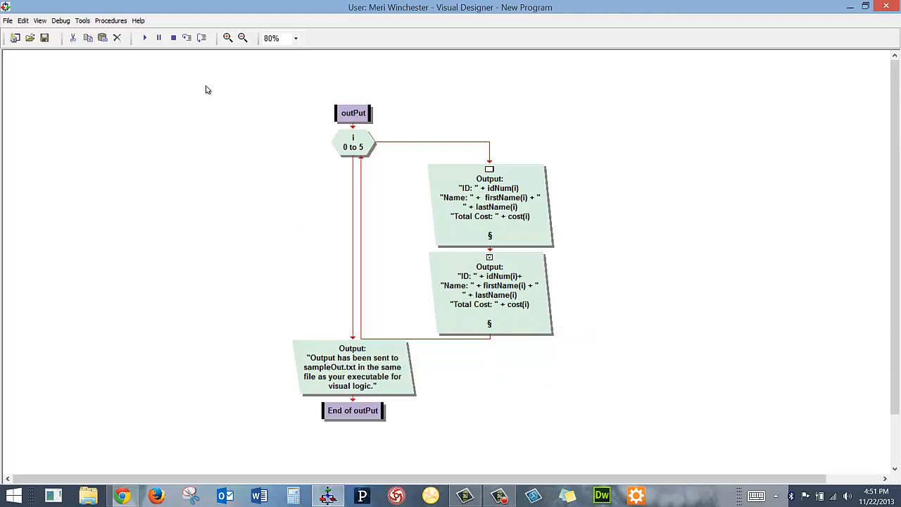
pyautogui.moveTo(144, 38)
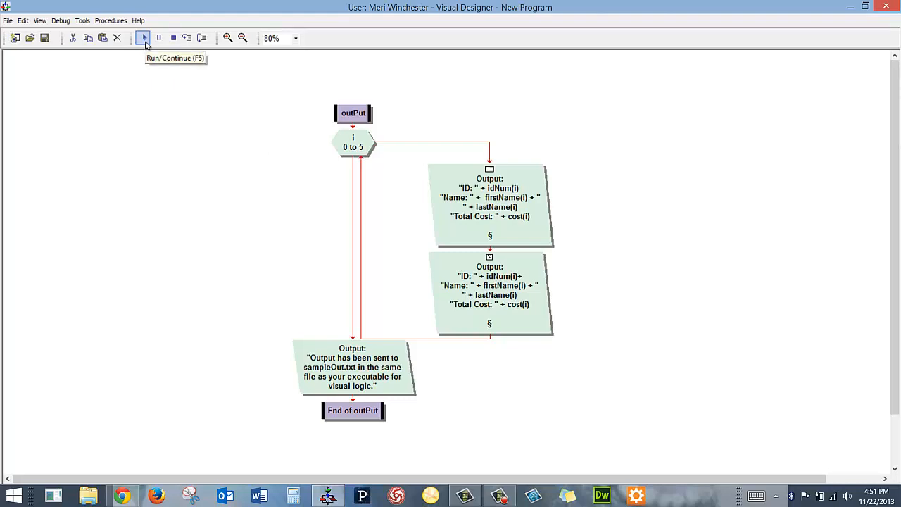
# Run the program to list six employees' totals and dismiss the sampleOut.txt notice
pyautogui.click(144, 38)
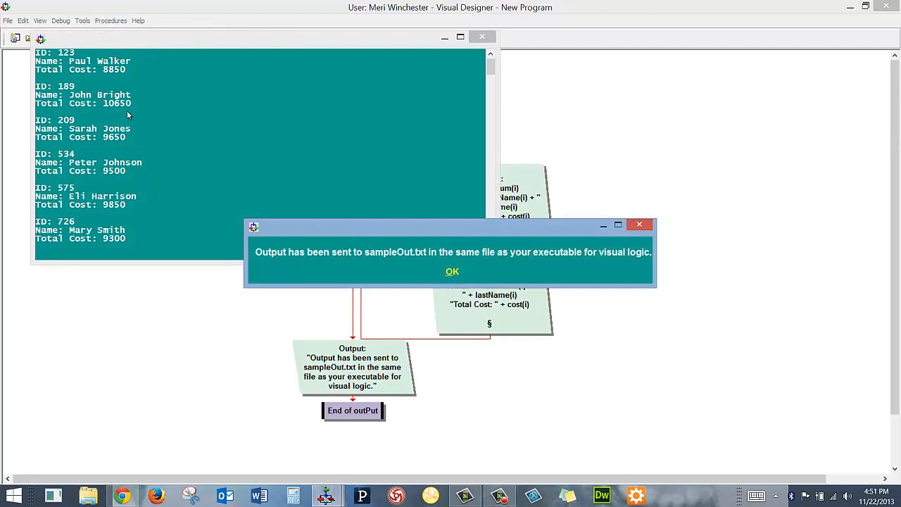
pyautogui.moveTo(355, 259)
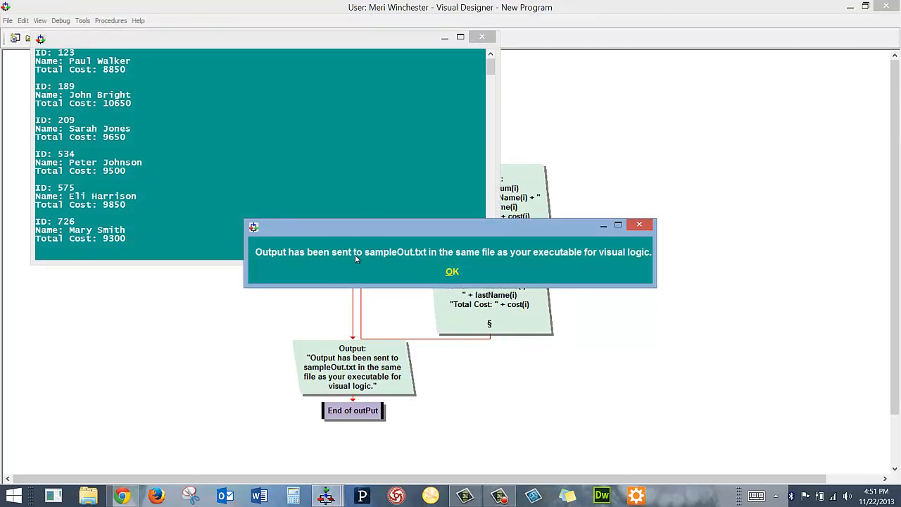
pyautogui.moveTo(410, 260)
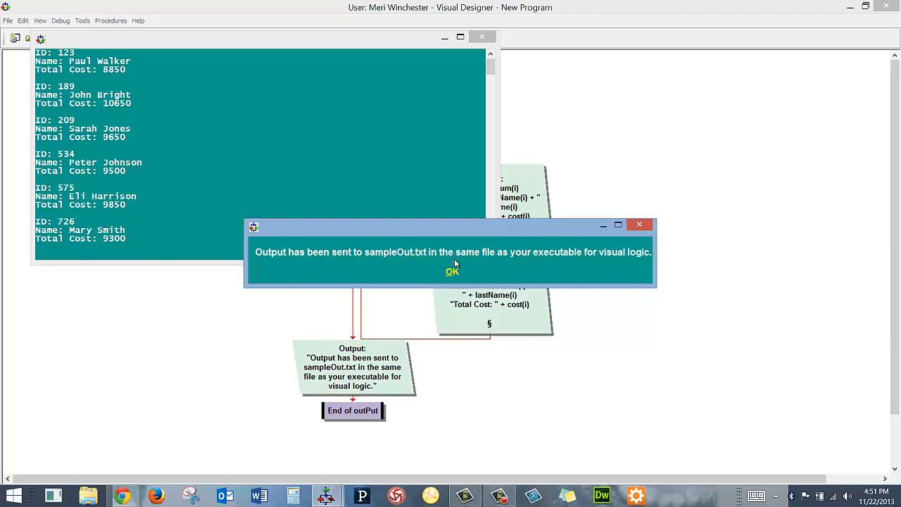
pyautogui.moveTo(557, 241)
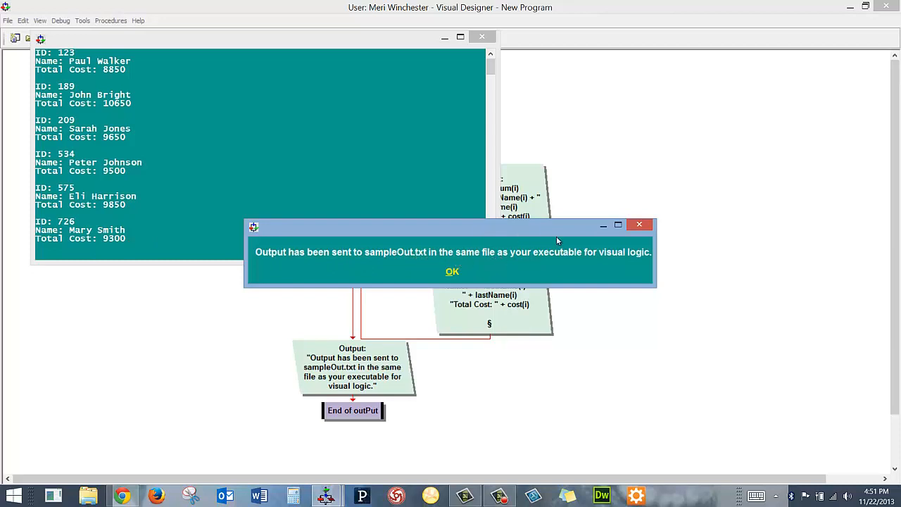
pyautogui.moveTo(469, 273)
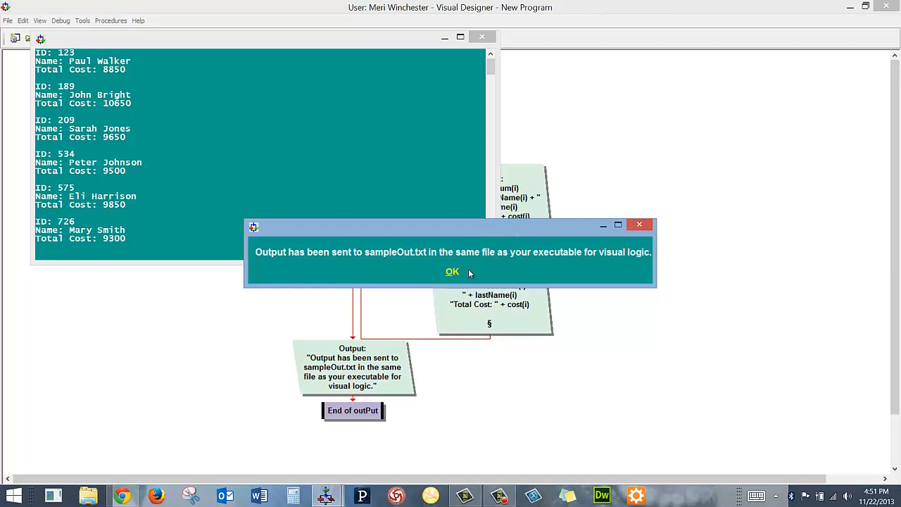
pyautogui.click(453, 271)
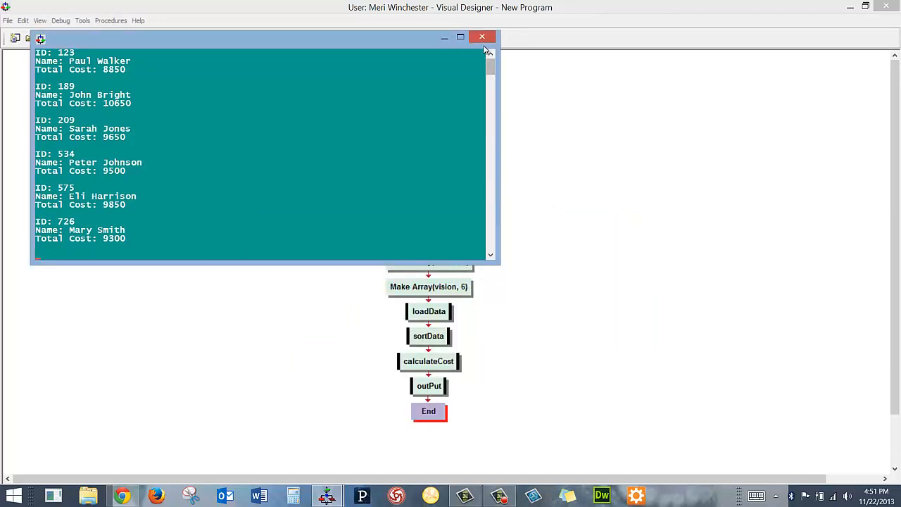
pyautogui.moveTo(482, 36)
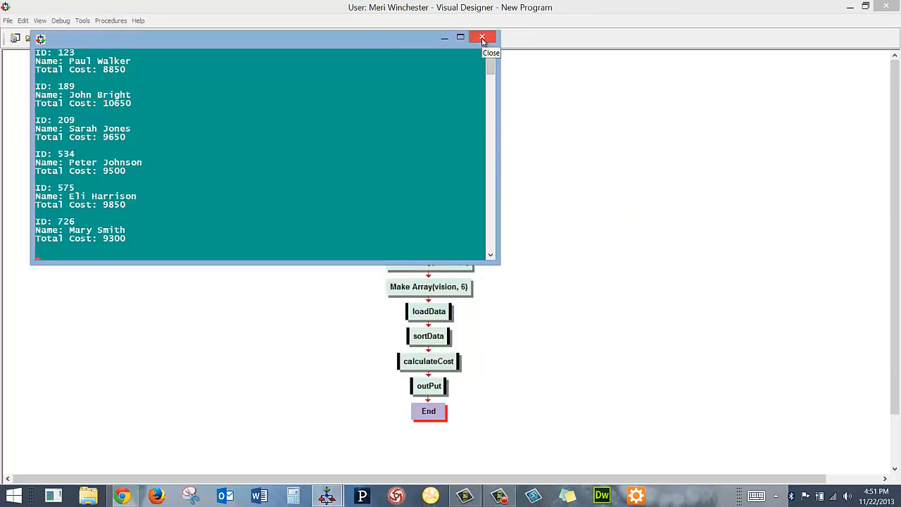
# Close the output console to return to the Main flowchart
pyautogui.click(482, 37)
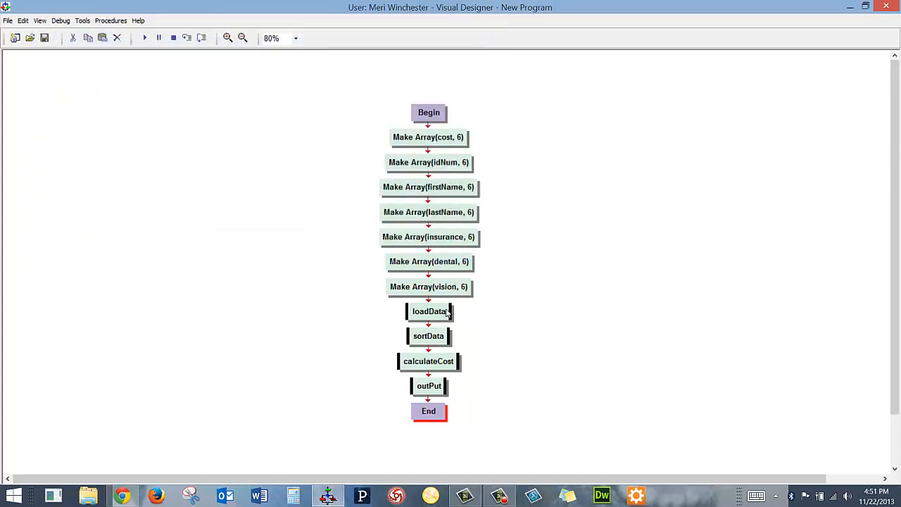
pyautogui.moveTo(434, 316)
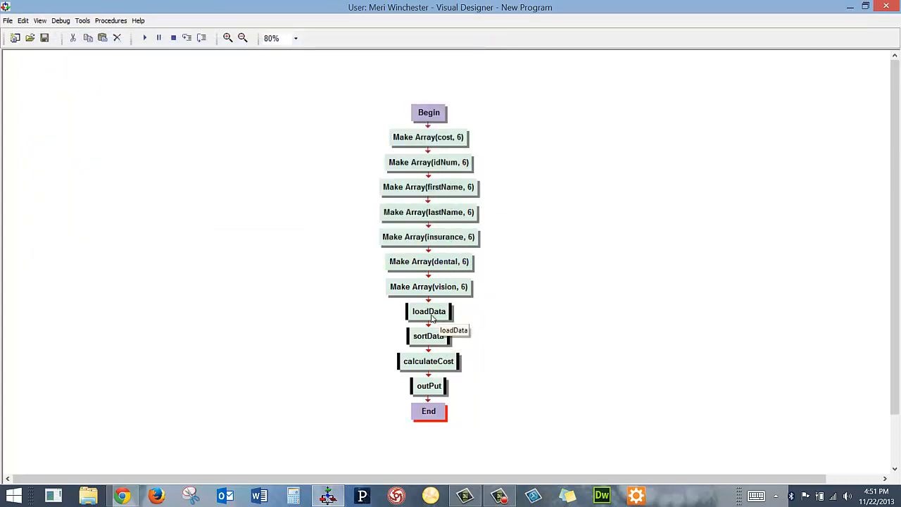
pyautogui.moveTo(431, 321)
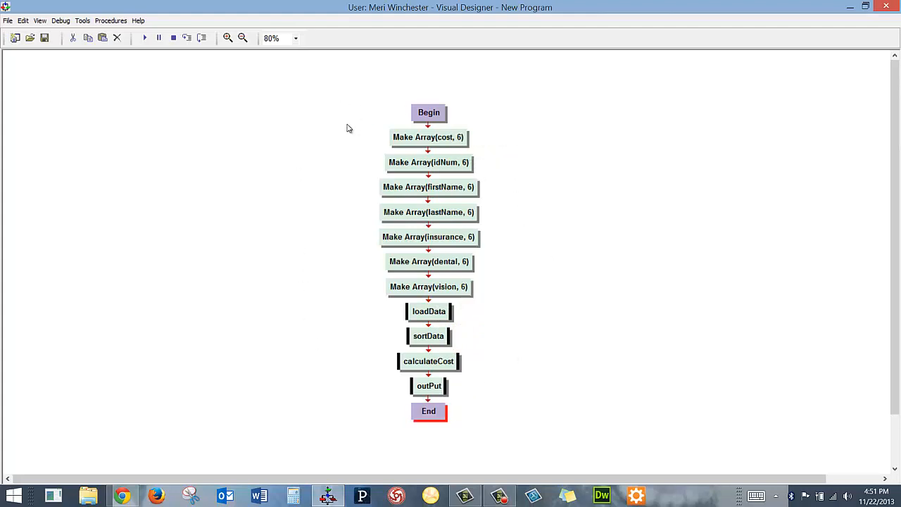
pyautogui.moveTo(352, 242)
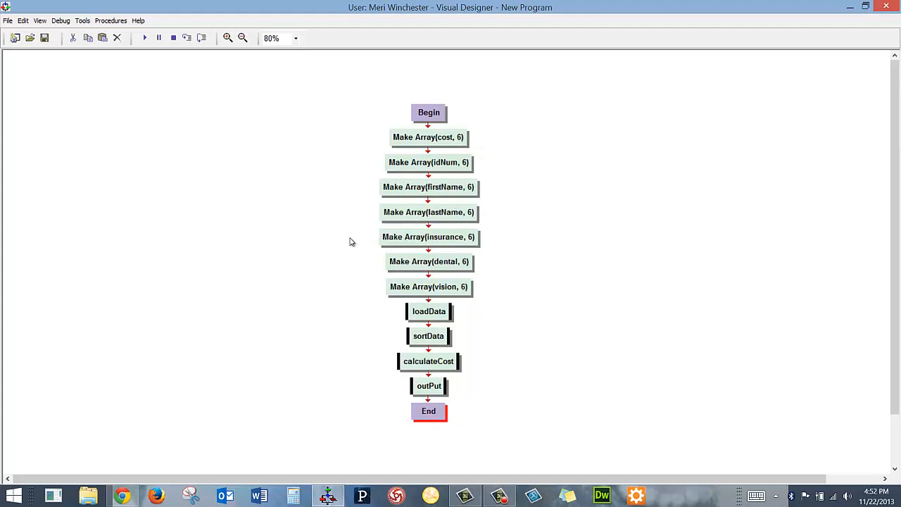